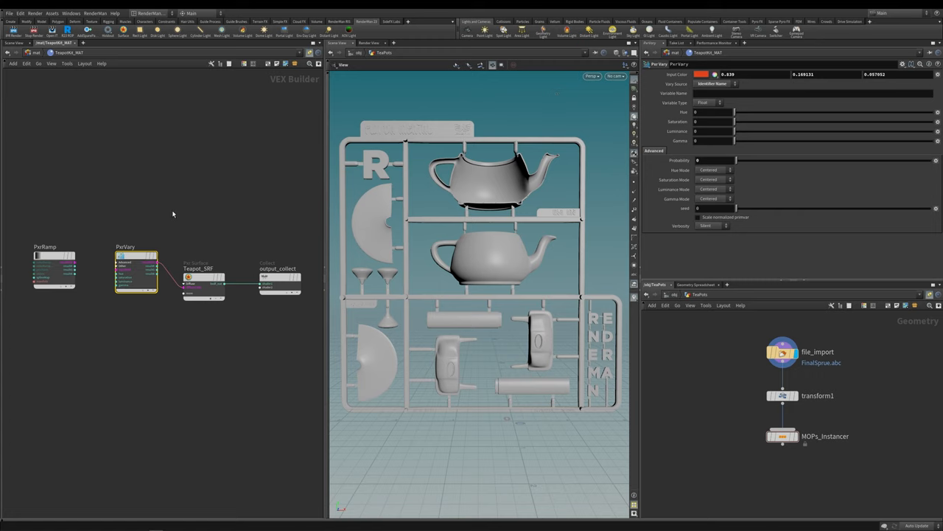
mouse_move(219, 266)
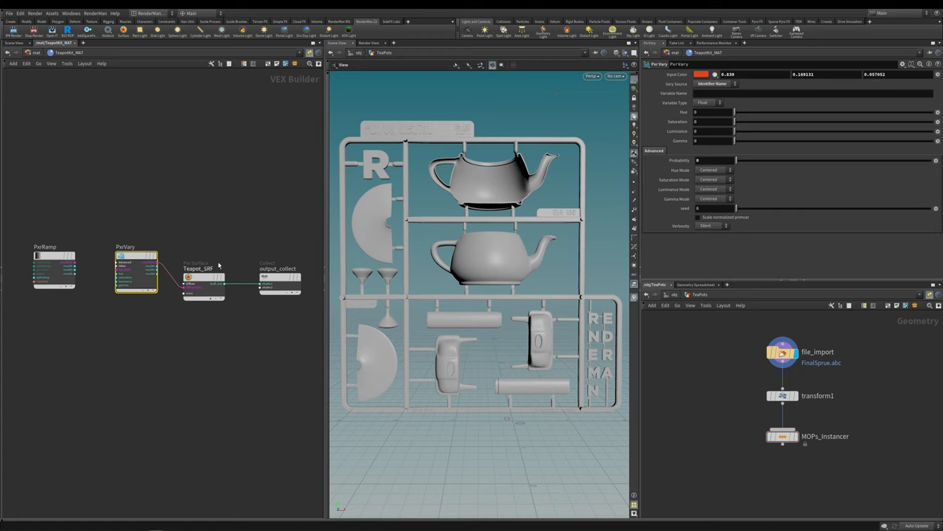
mouse_move(157, 324)
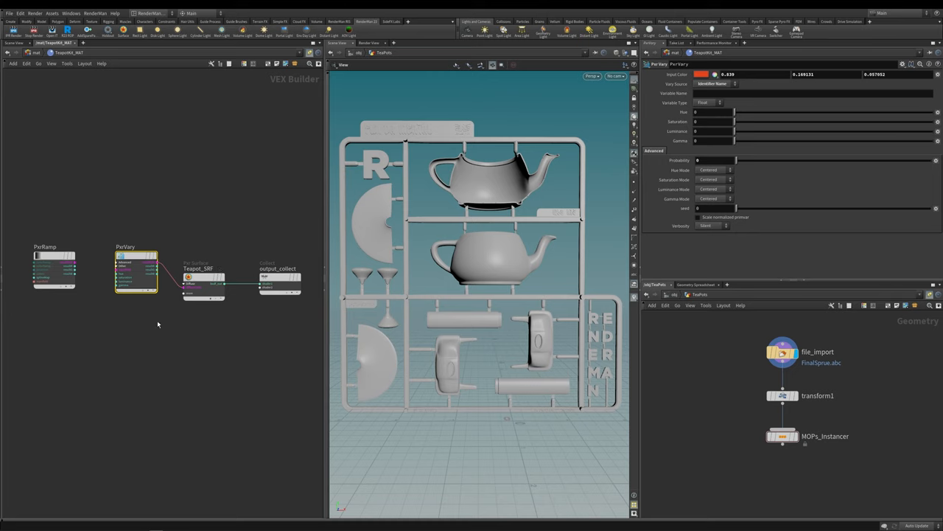
mouse_move(228, 391)
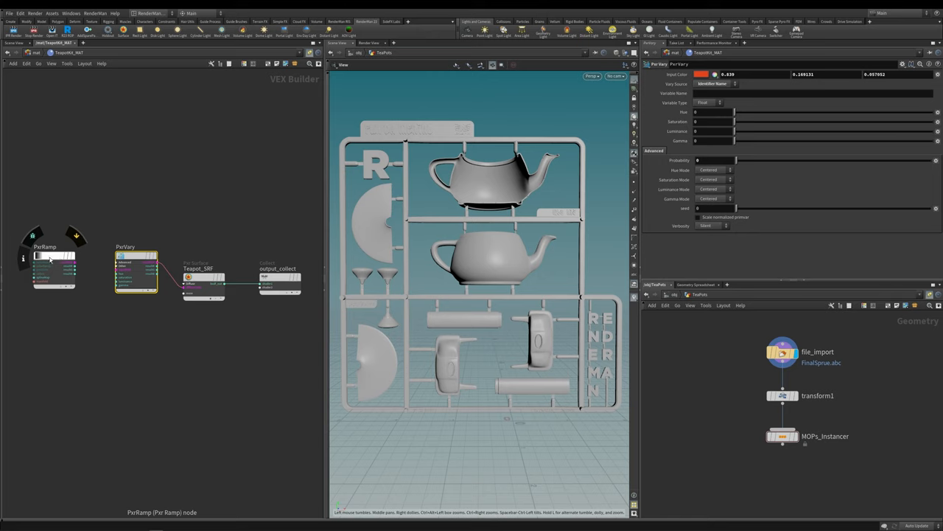
mouse_move(53, 258)
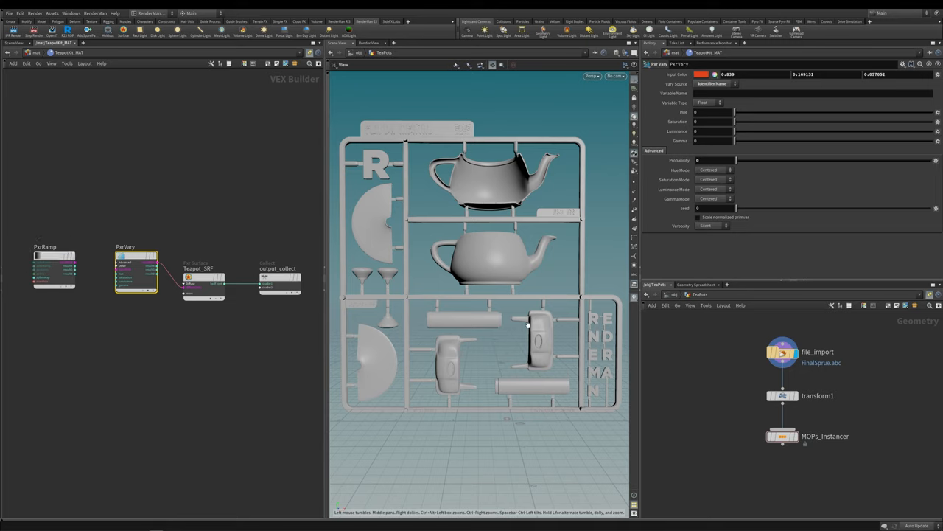
mouse_move(744, 424)
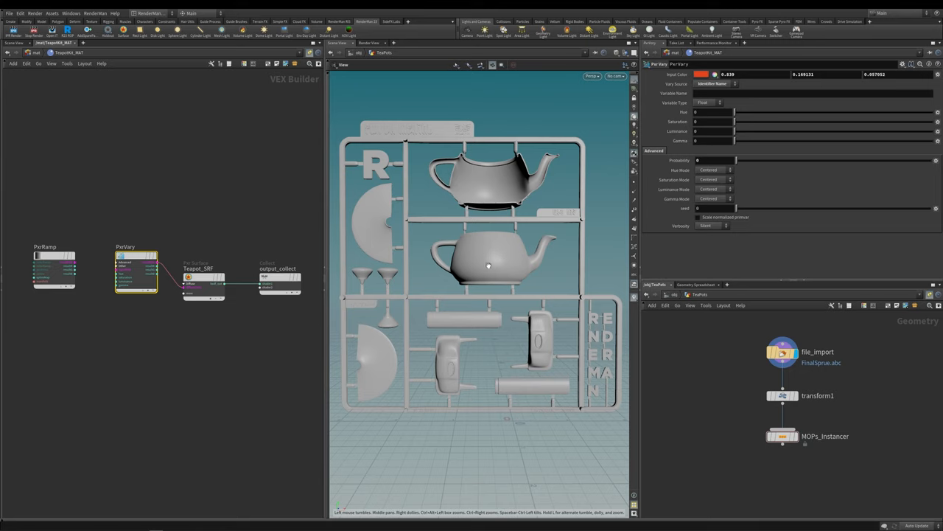
mouse_move(516, 275)
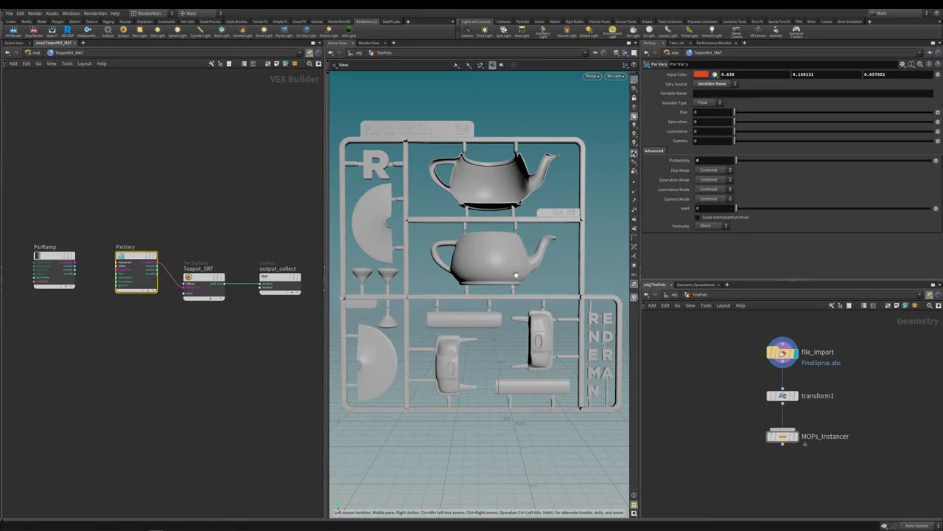
mouse_move(509, 259)
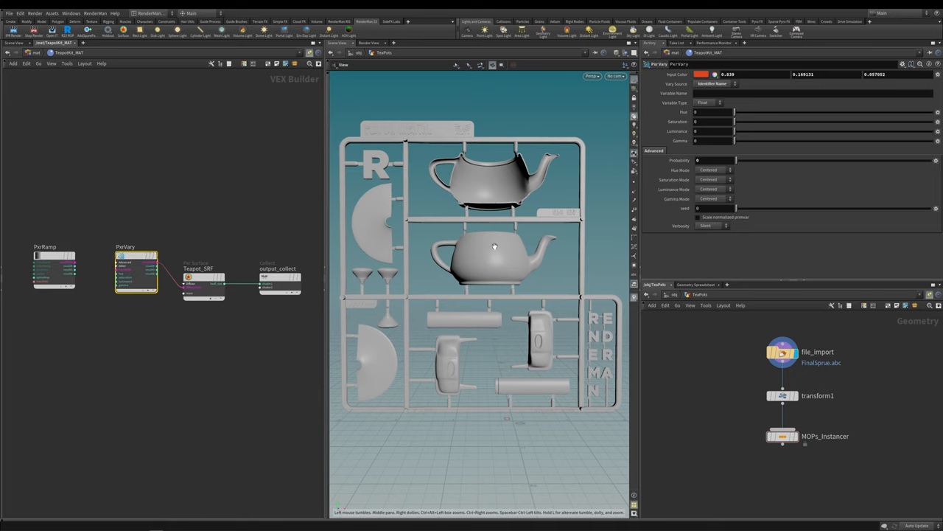
mouse_move(516, 181)
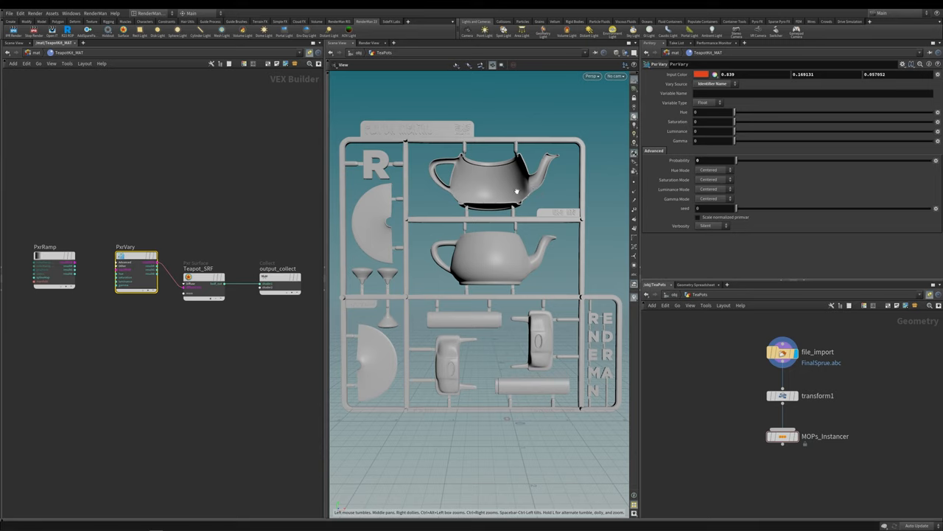
mouse_move(491, 260)
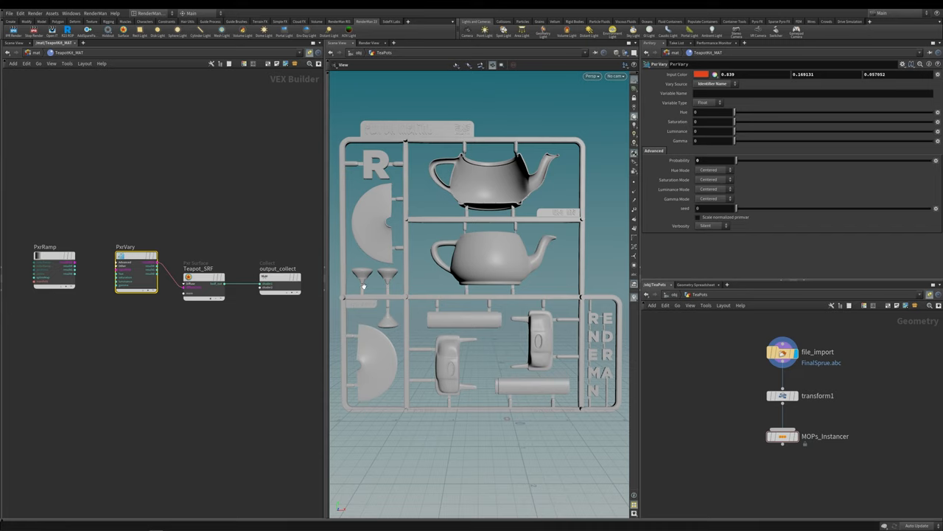
mouse_move(387, 316)
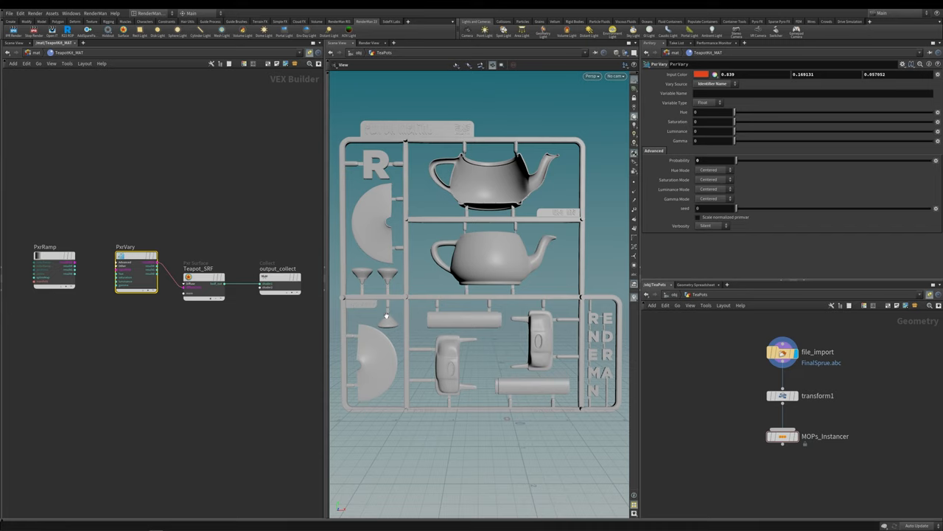
mouse_move(507, 105)
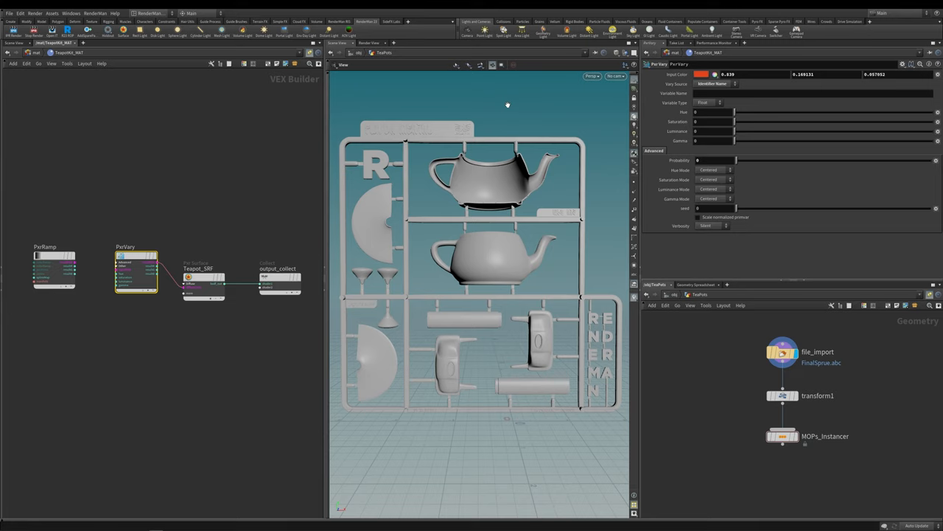
mouse_move(546, 110)
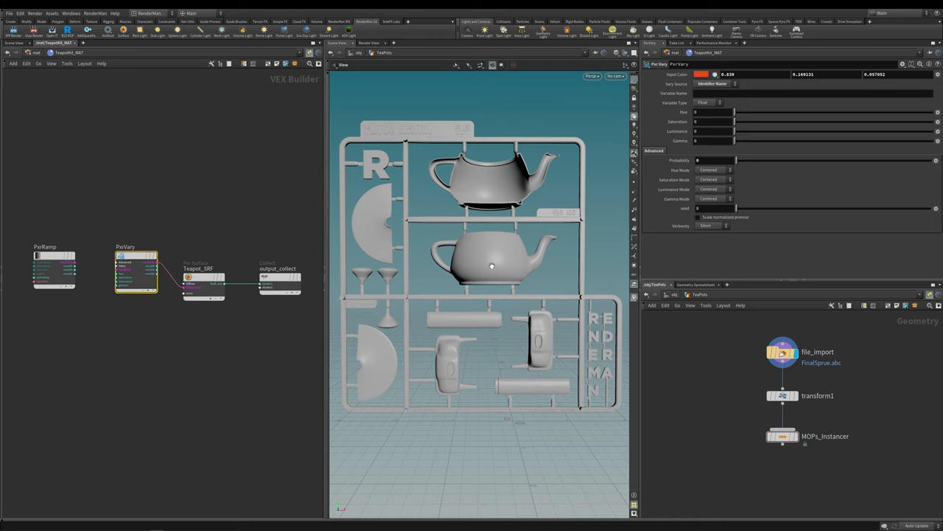
mouse_move(488, 162)
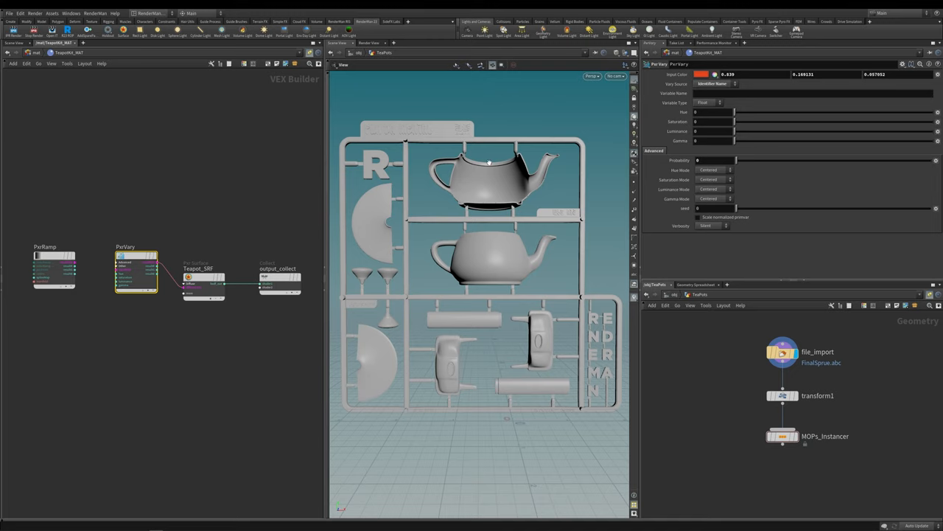
mouse_move(493, 284)
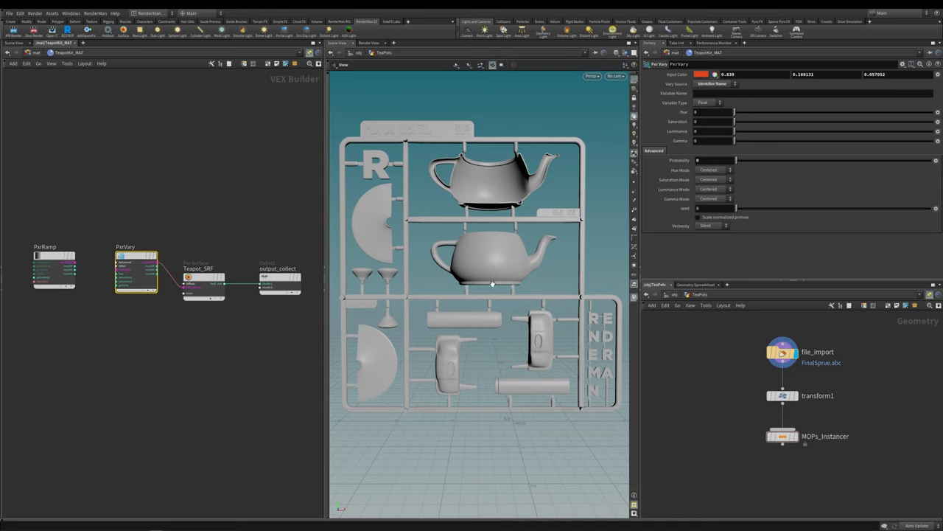
- Display MOPs_Instancer so the sprue kit appears as a 4×1×4 grid of copies in the viewport
left_click(782, 396)
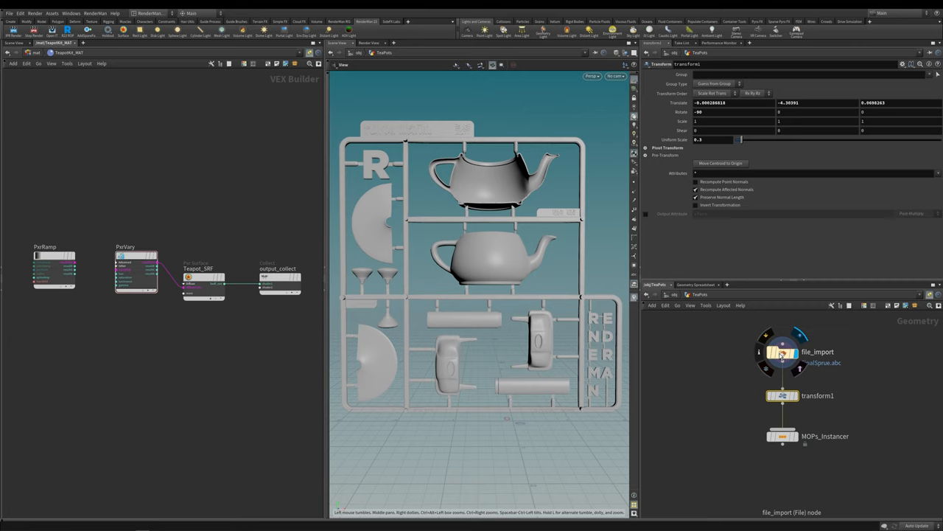
left_click(781, 395)
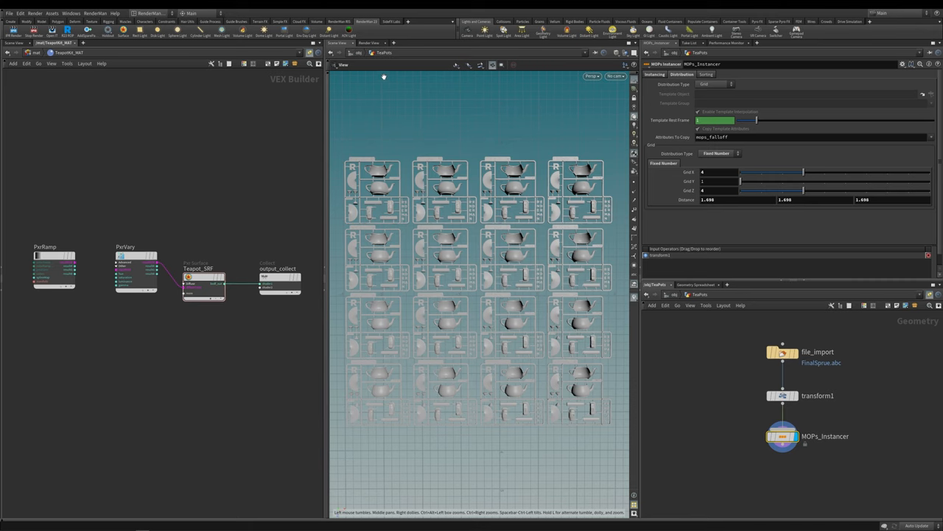
- Start the RenderMan IPR on the grid, then review the Teapot_SRF and PxrVary parameters
left_click(370, 43)
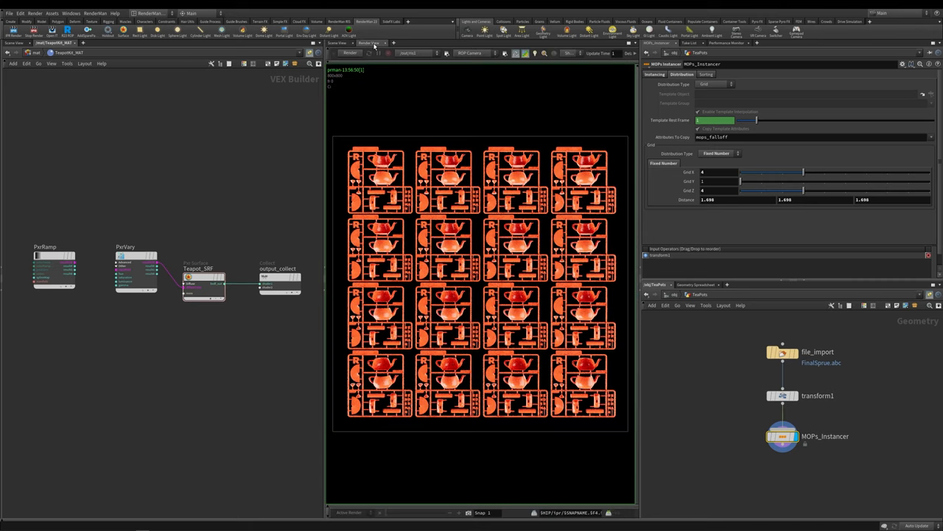
left_click(351, 52)
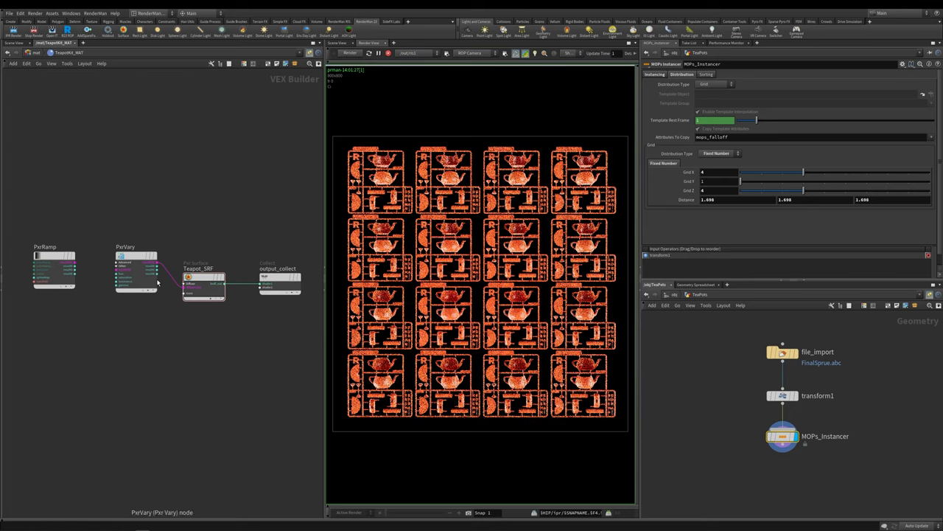
left_click(204, 276)
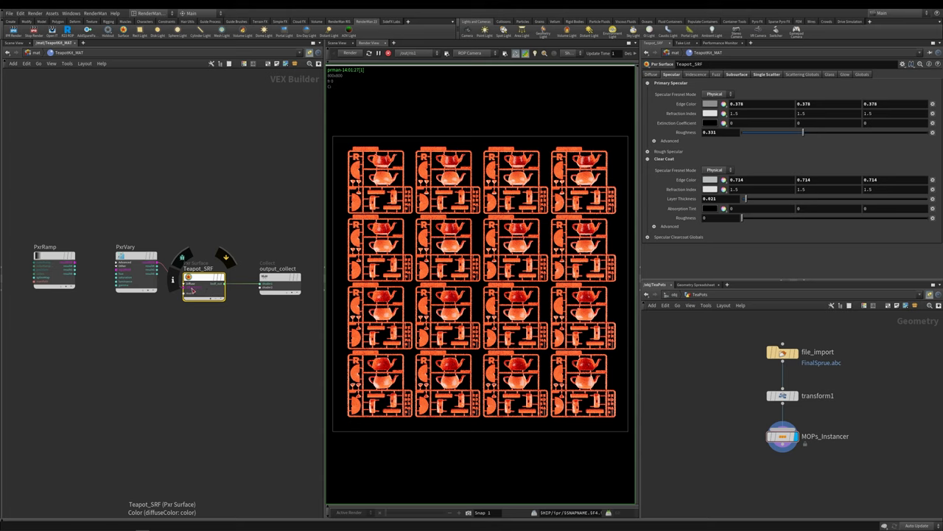
left_click(135, 256)
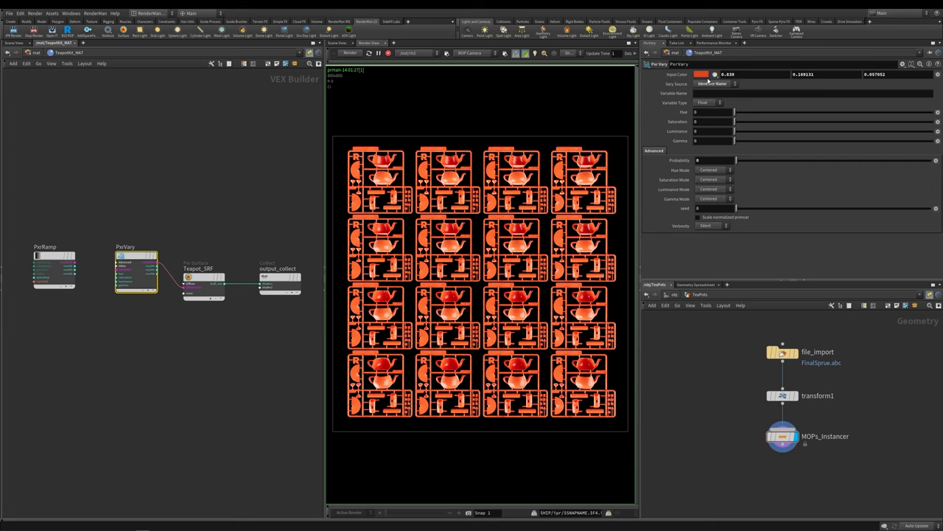
- Expand PxrVary's Input Color into HSV sliders, trying a blue hue before returning to orange
left_click(701, 74)
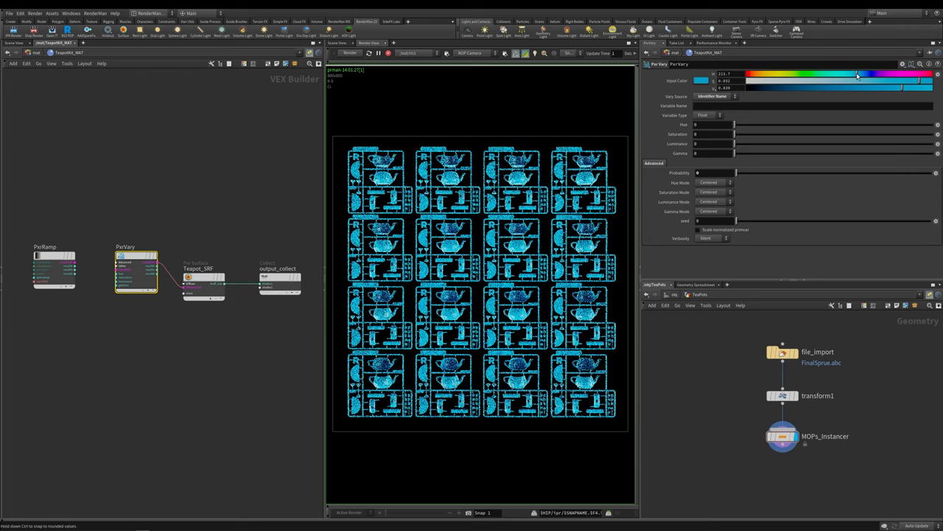
left_click_drag(857, 74, 835, 74)
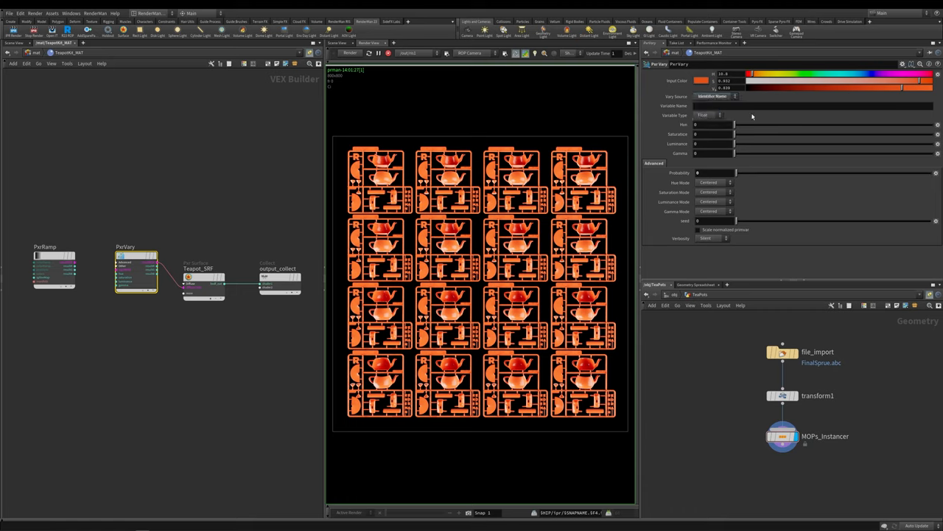
left_click(811, 105)
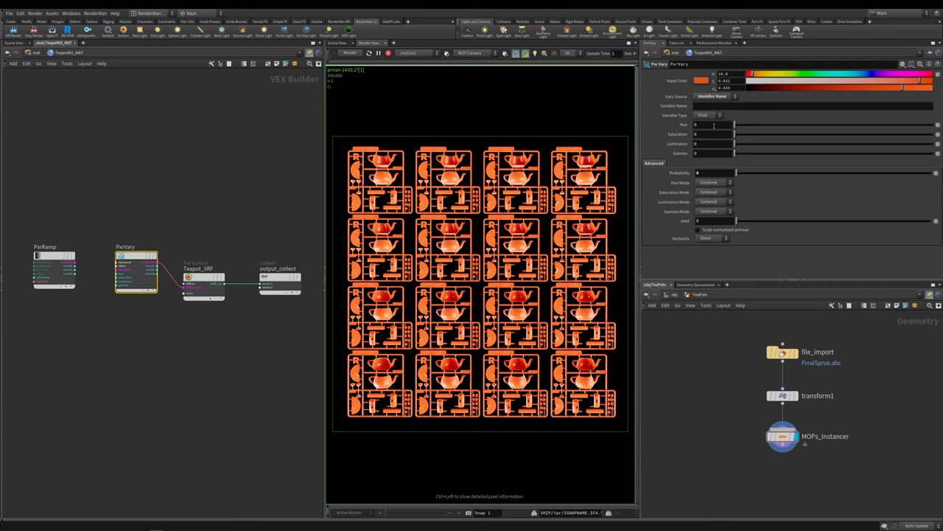
- Raise PxrVary's Hue variation slider to its maximum of 1
left_click_drag(734, 124, 844, 124)
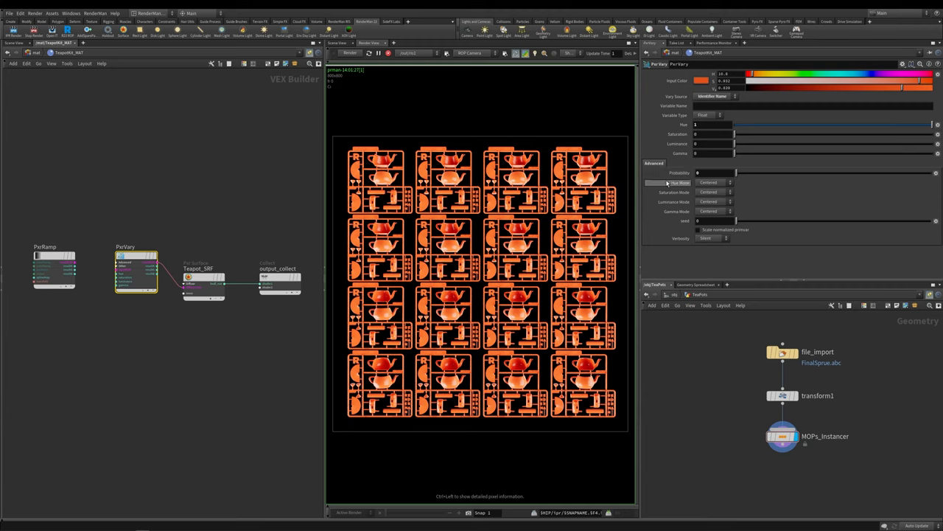
mouse_move(678, 172)
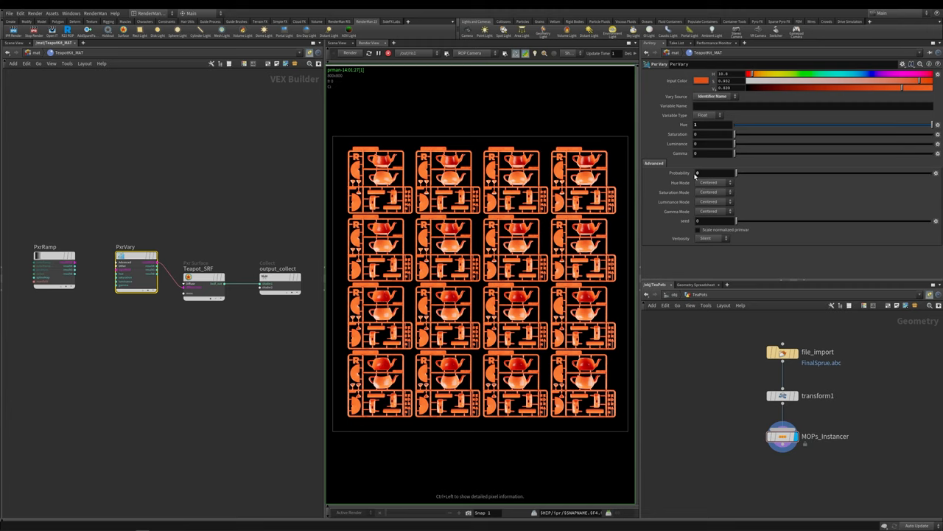
mouse_move(696, 172)
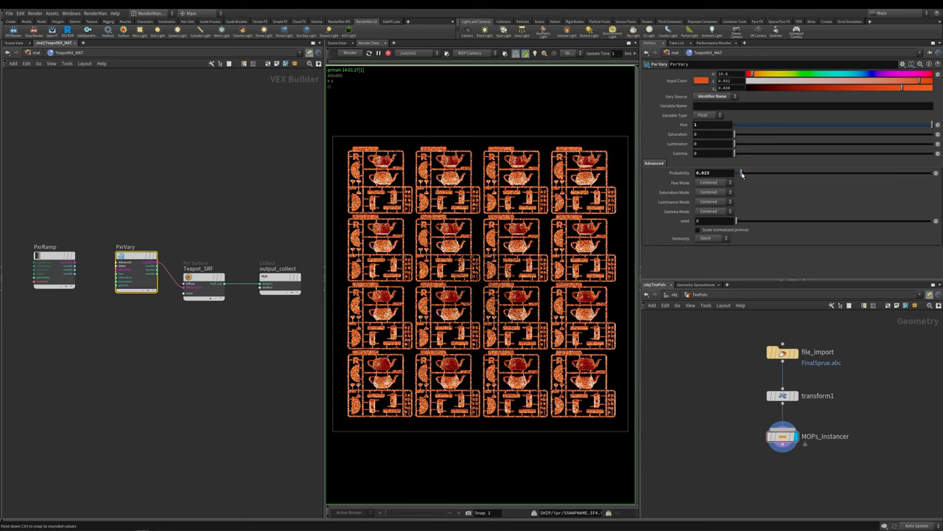
left_click_drag(737, 173, 906, 174)
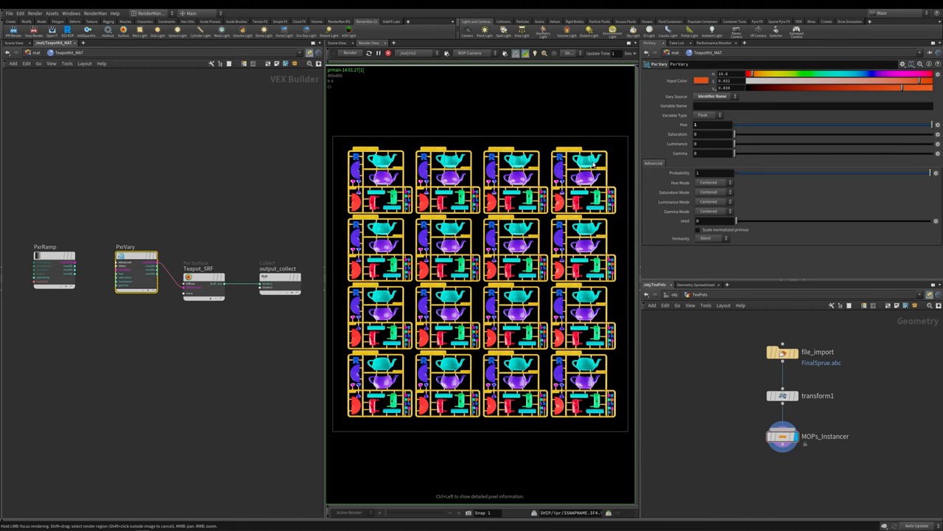
mouse_move(437, 155)
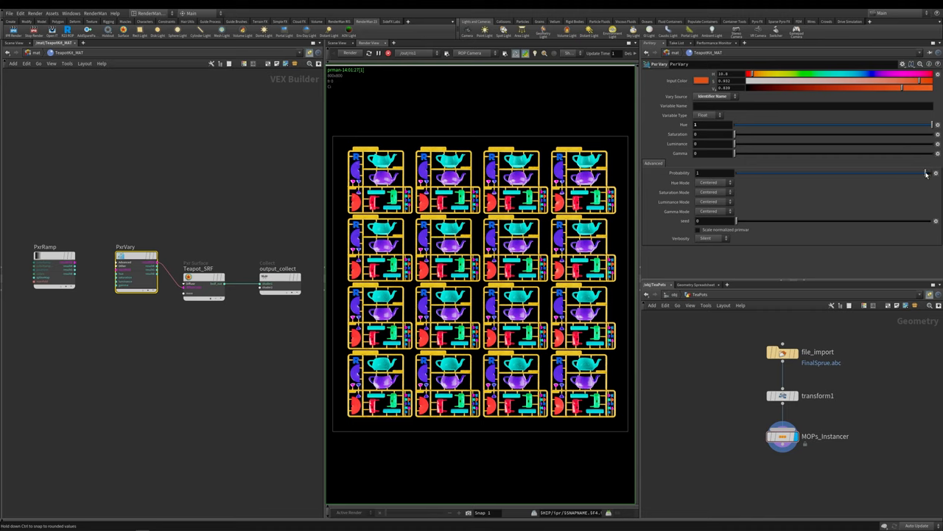
left_click_drag(930, 172, 779, 173)
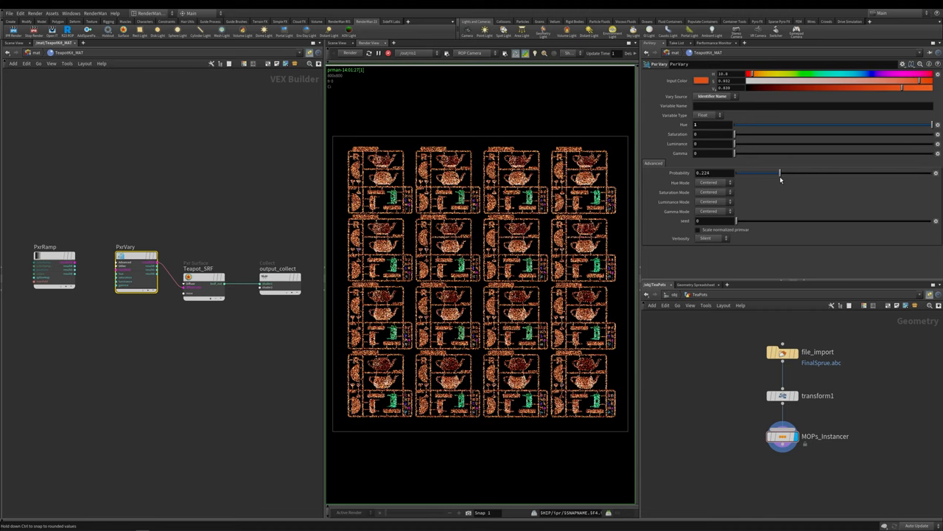
left_click_drag(782, 172, 779, 172)
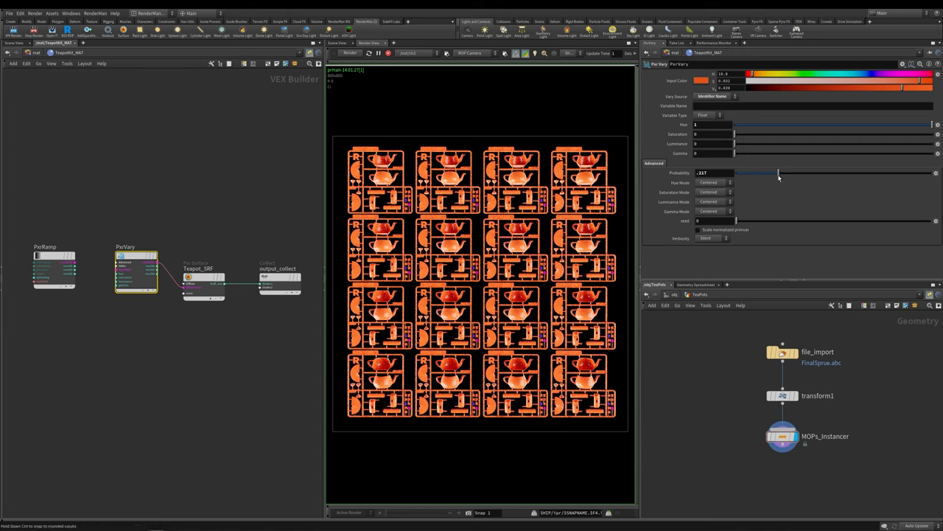
left_click_drag(777, 172, 861, 173)
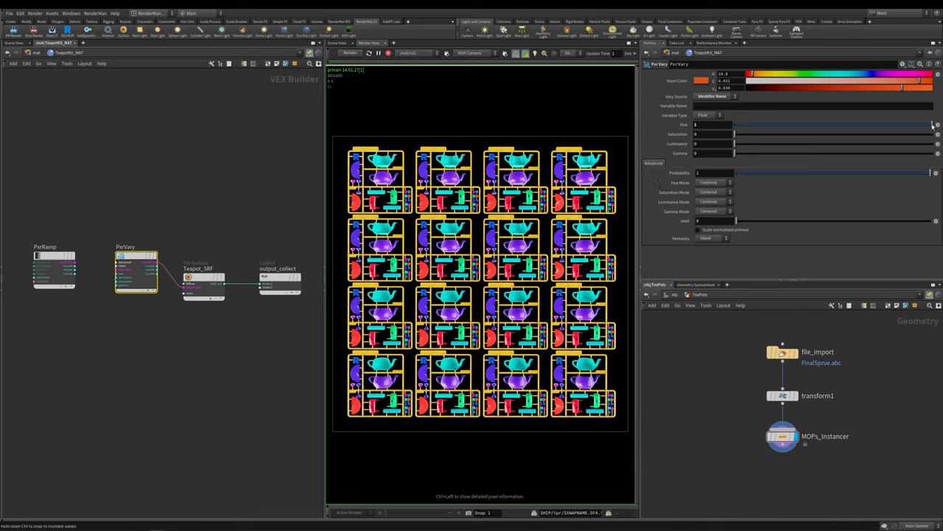
- Sweep PxrVary's hue variation through 0.3, 0.1 and 0.34 up to 0.955, then restore the orange input colour
left_click_drag(933, 124, 793, 124)
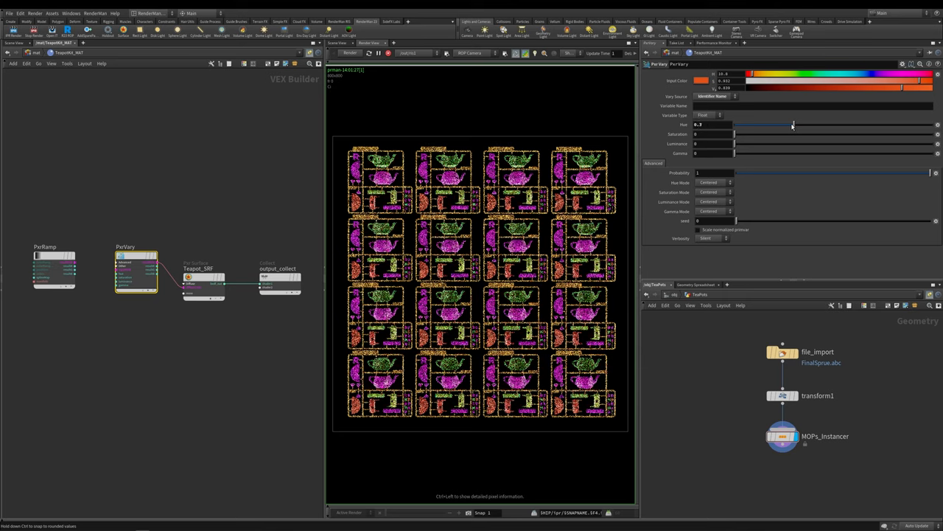
left_click_drag(792, 124, 755, 124)
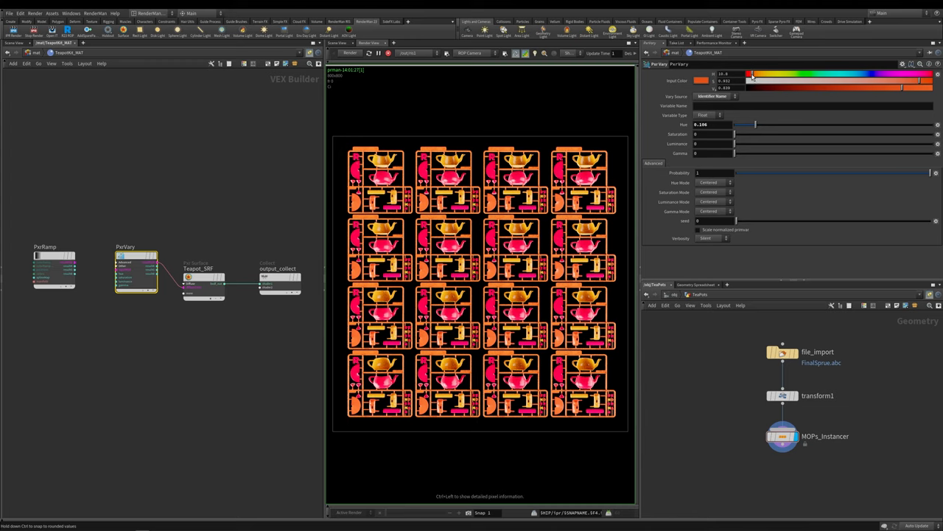
left_click_drag(755, 124, 781, 124)
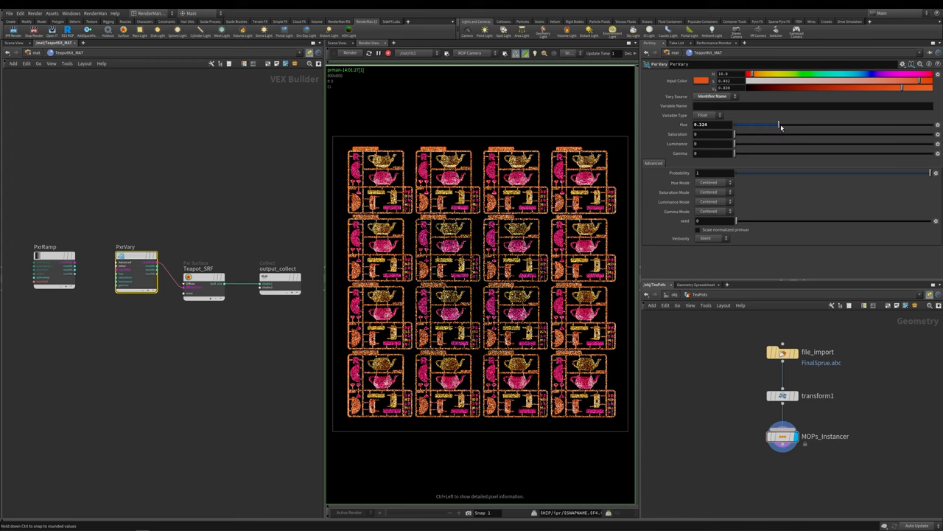
left_click_drag(777, 125, 802, 125)
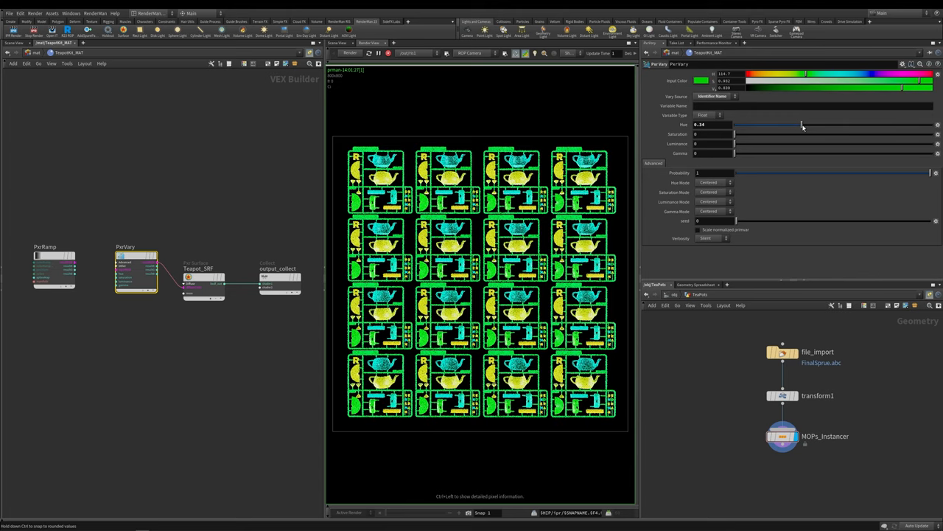
left_click_drag(802, 125, 917, 125)
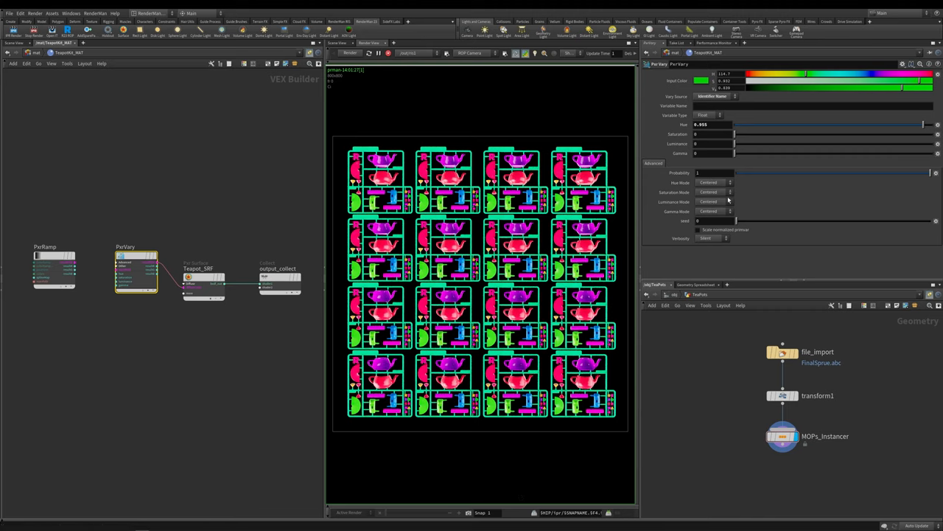
mouse_move(712, 187)
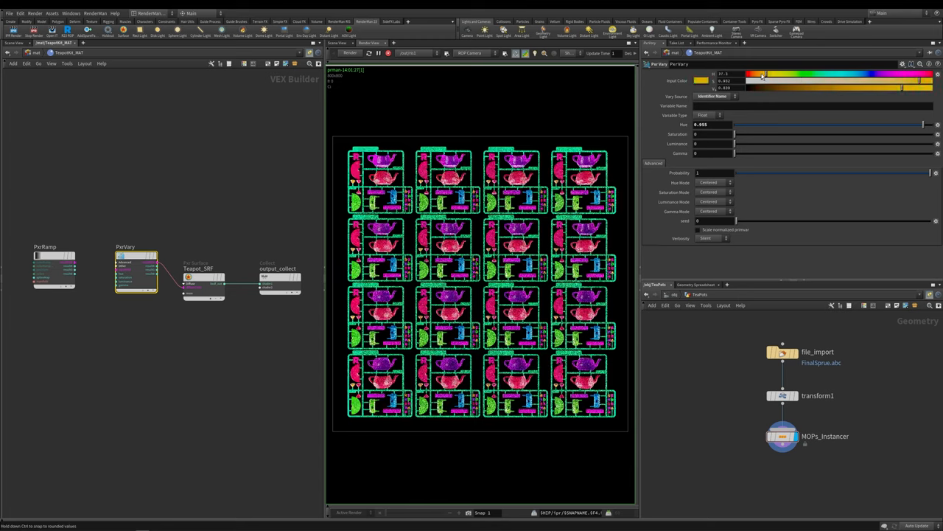
left_click_drag(763, 74, 750, 73)
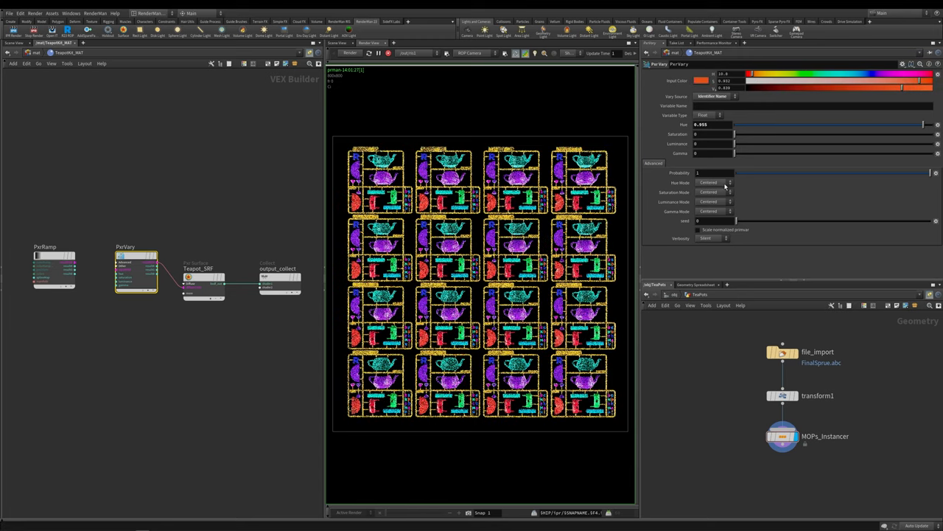
- Try the Additive and Subtractive hue modes on PxrVary
left_click(713, 182)
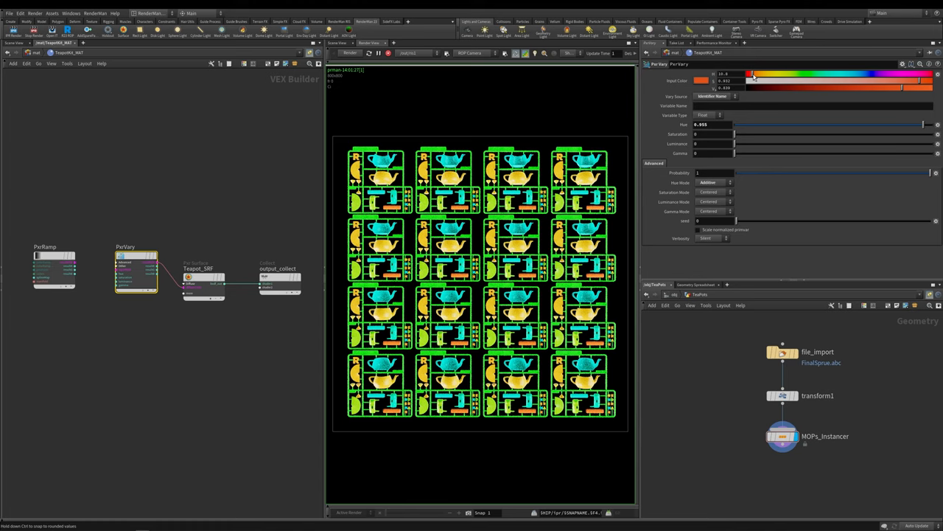
left_click(711, 182)
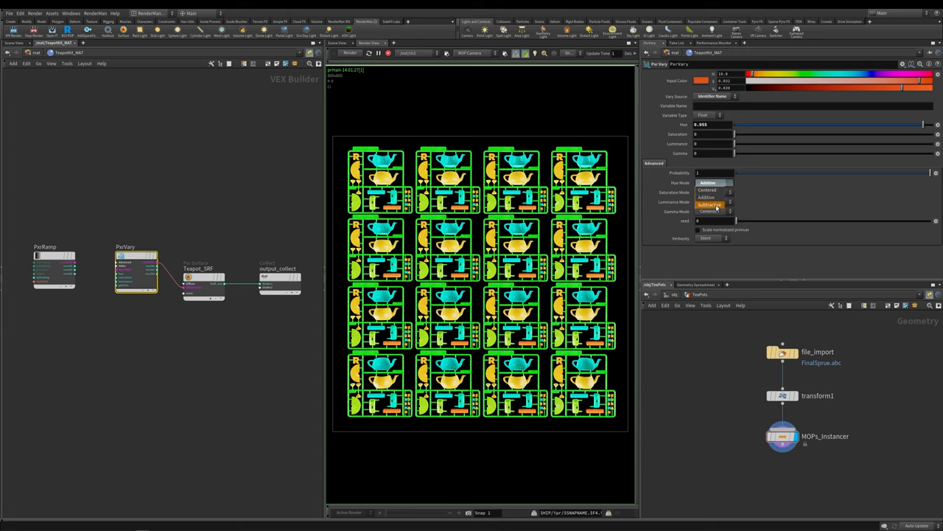
left_click(709, 204)
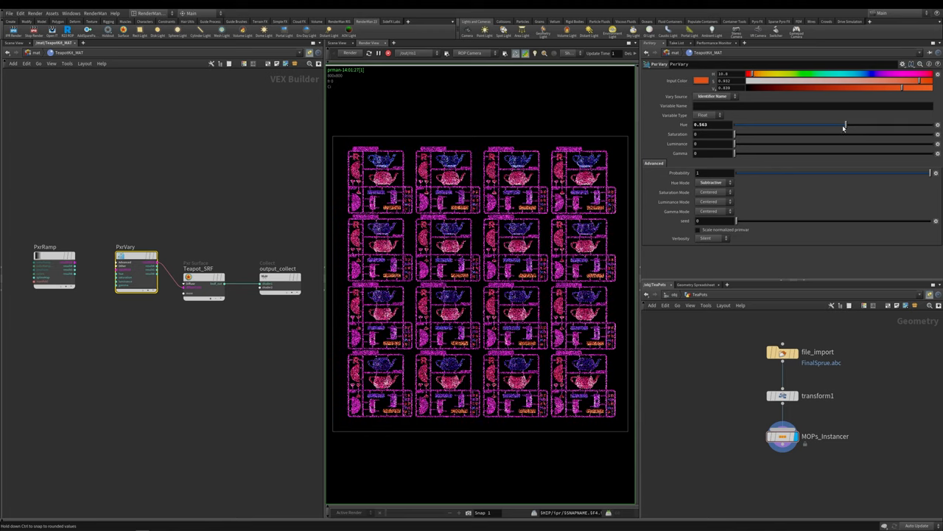
- Lower the hue variation to about 0.17 and raise the saturation variation
left_click_drag(845, 125, 796, 125)
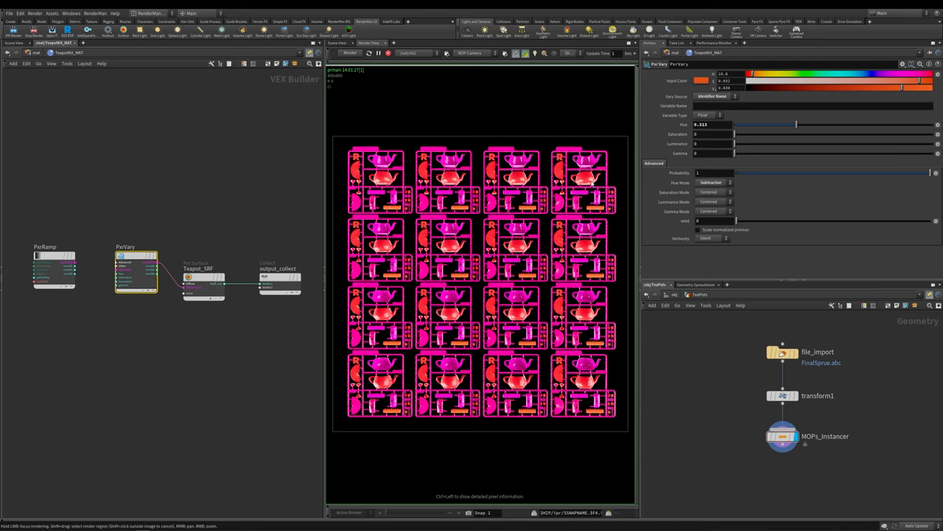
left_click_drag(795, 125, 877, 124)
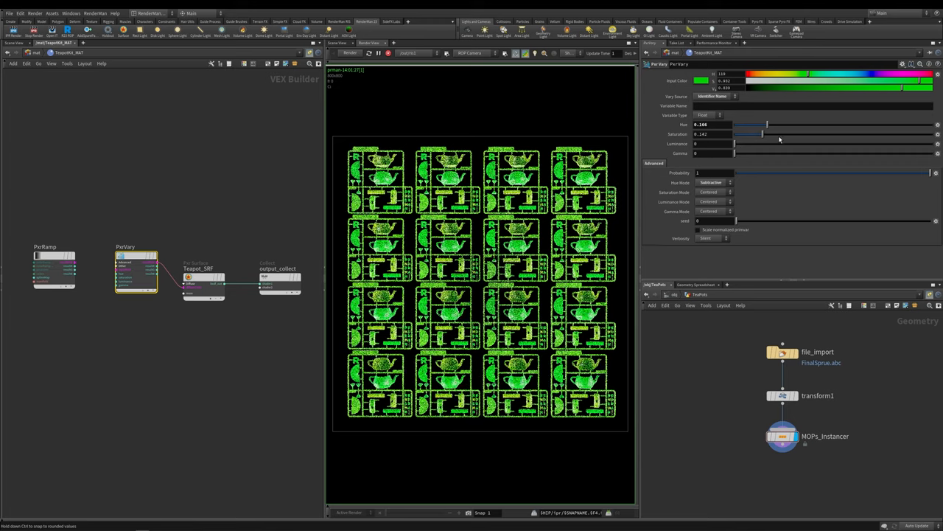
left_click_drag(748, 135, 848, 134)
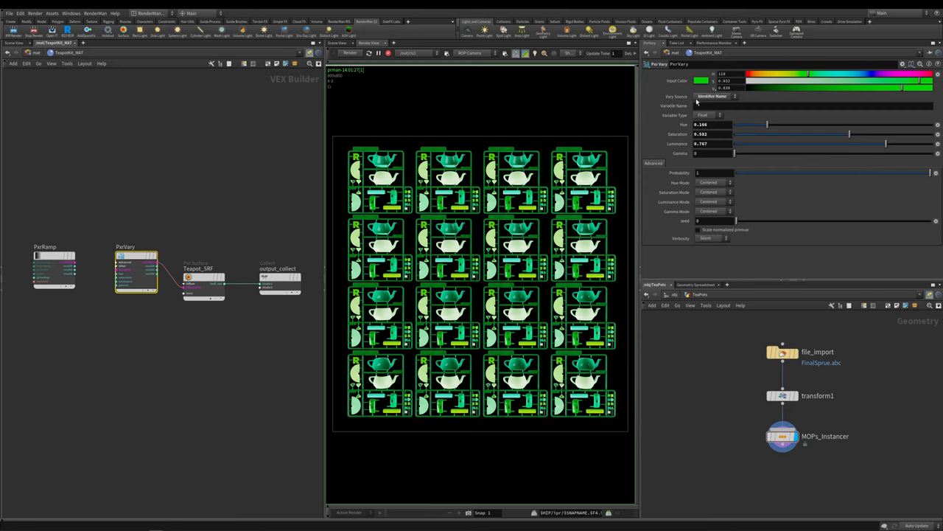
- Set PxrVary's Vary Source to Primvar
left_click(714, 97)
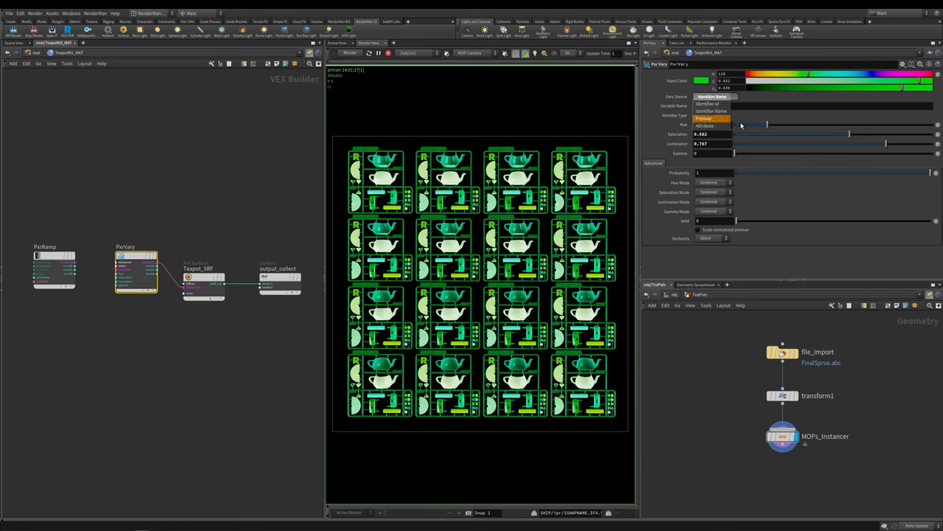
mouse_move(708, 104)
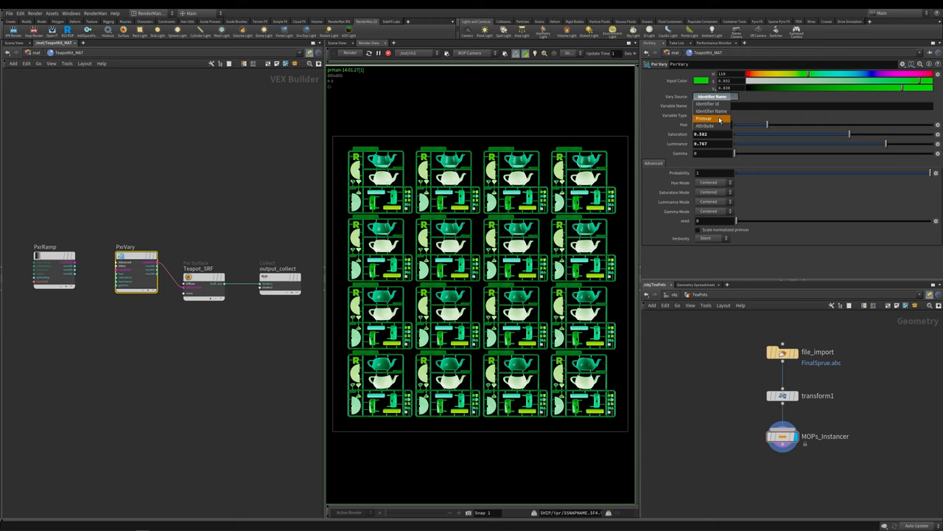
left_click(704, 118)
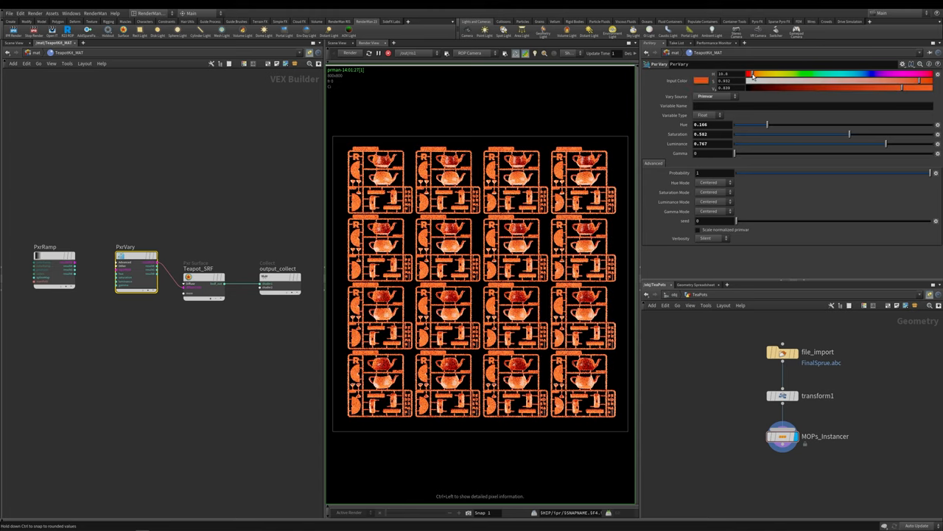
- Select MOPs_Instancer to show its grid distribution and inspect its point attributes like mops_index in the Geometry Spreadsheet
left_click(783, 436)
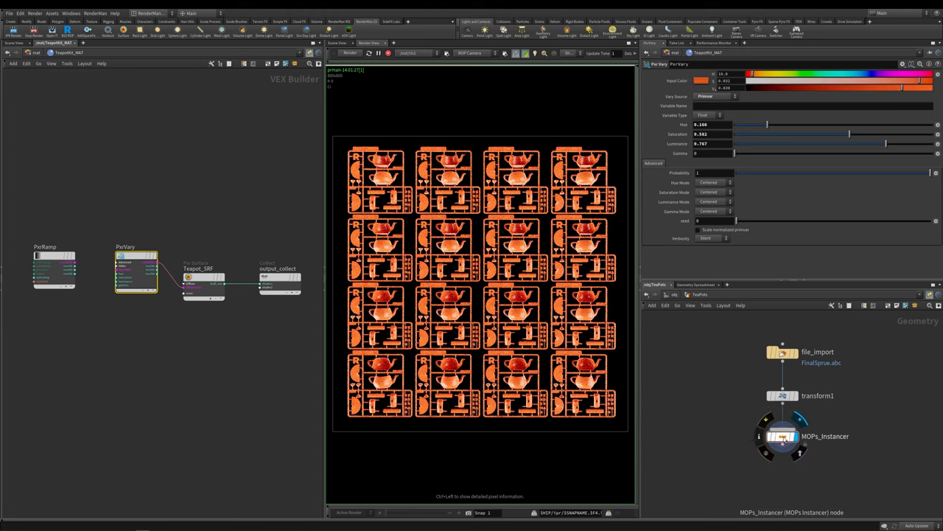
left_click(783, 436)
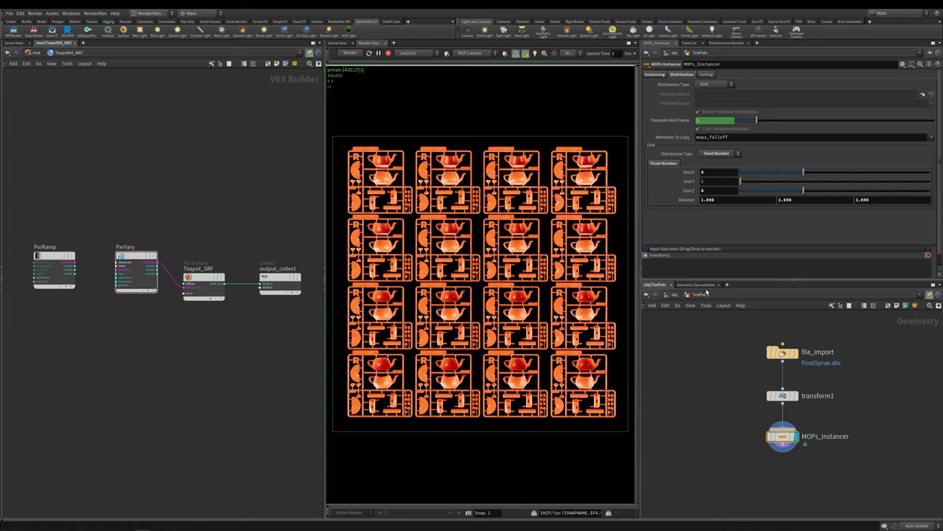
left_click(696, 284)
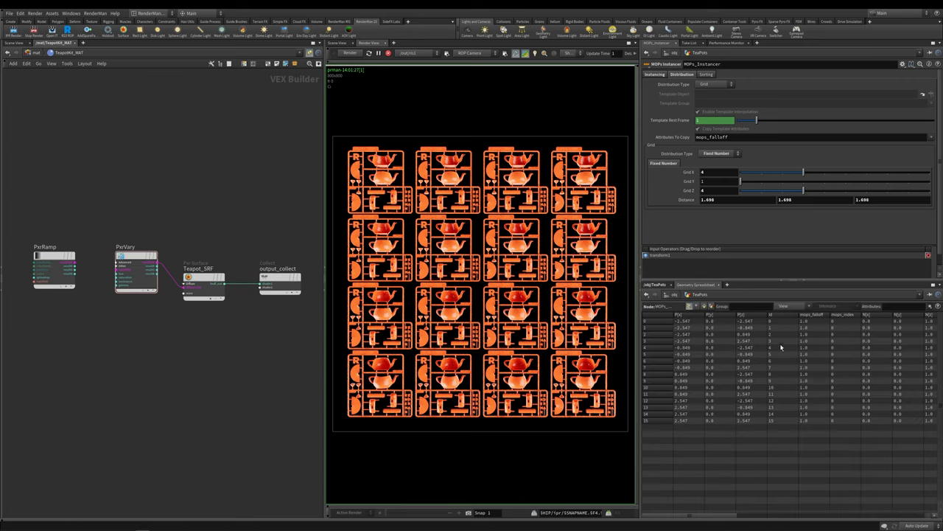
mouse_move(778, 320)
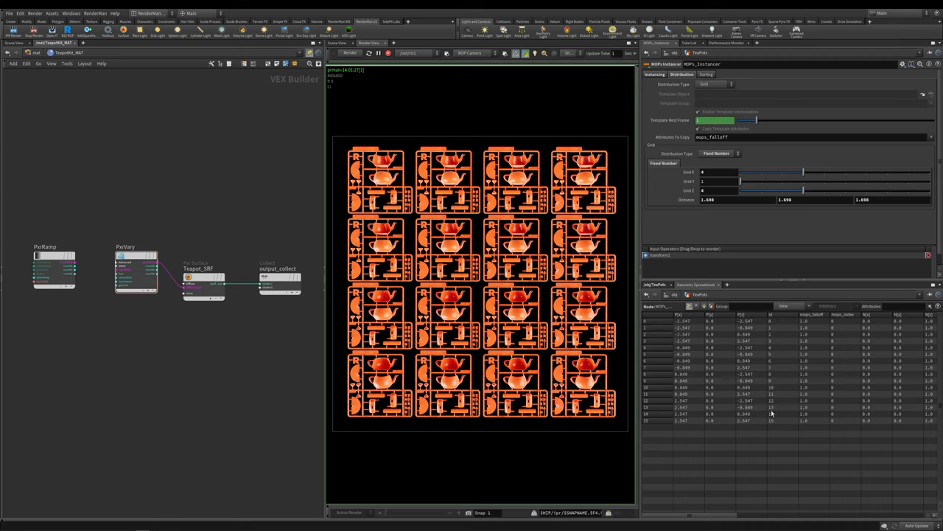
mouse_move(777, 424)
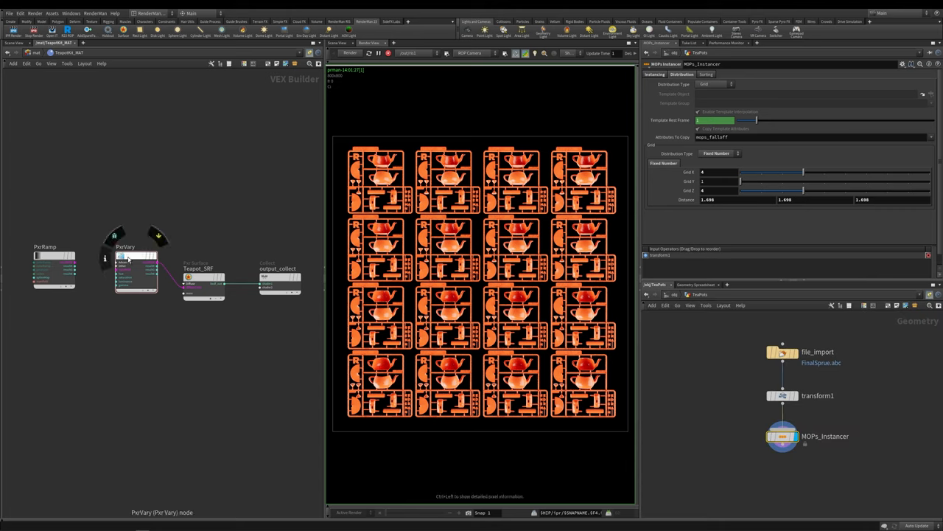
- Return to PxrVary and set its primvar name to id so each kit gets its own colour
left_click(136, 271)
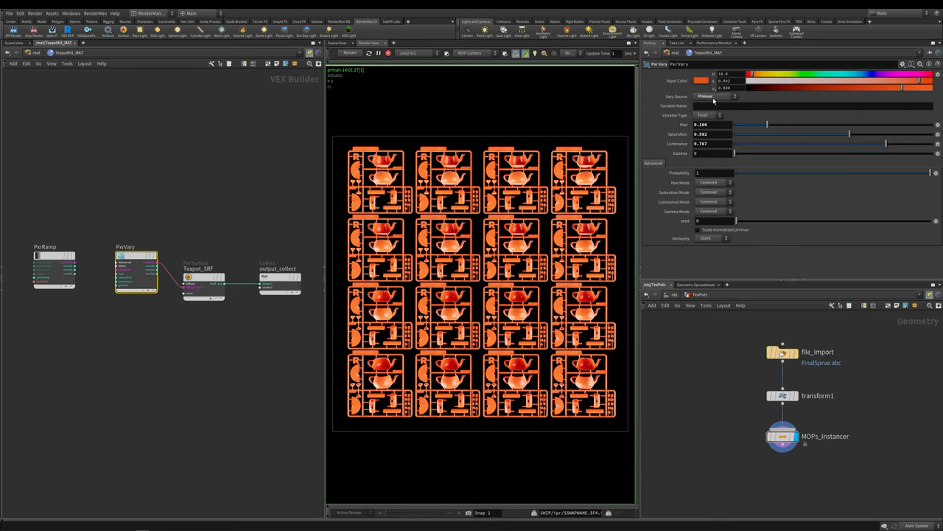
left_click(811, 106)
type("id")
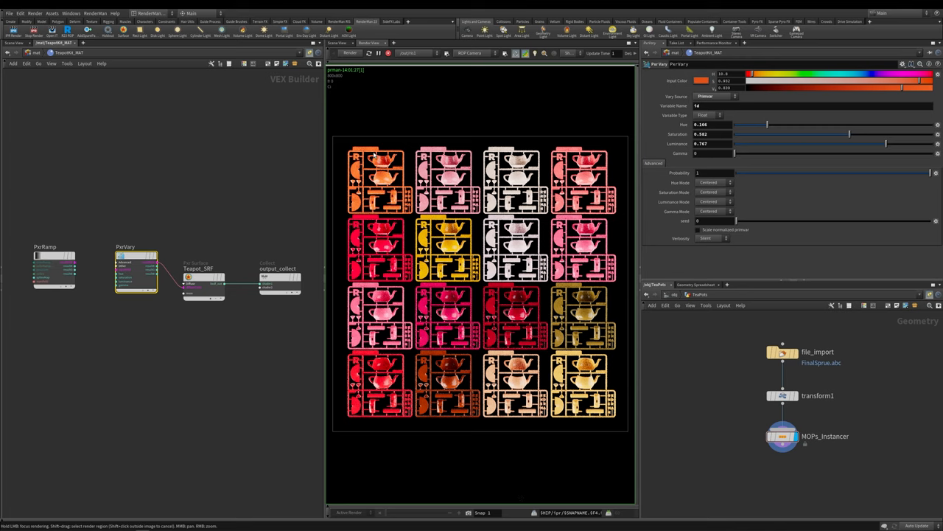
mouse_move(584, 245)
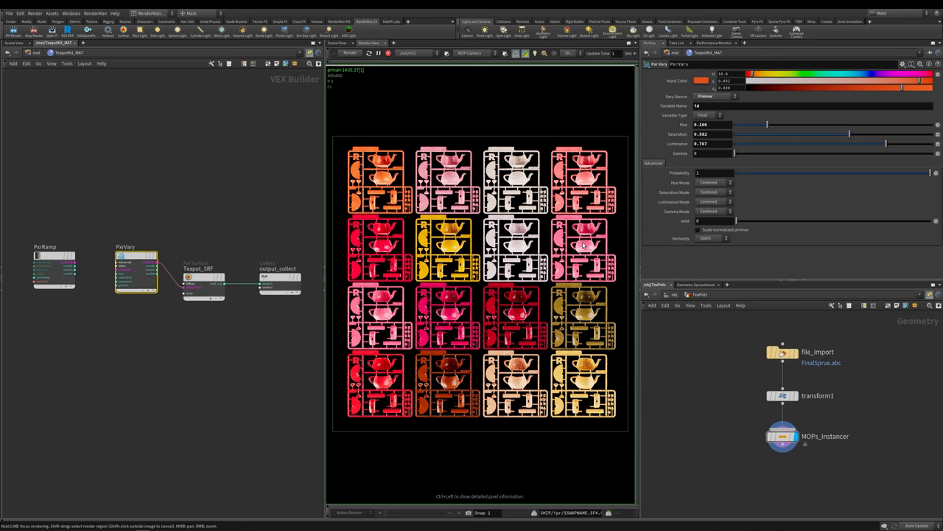
mouse_move(615, 156)
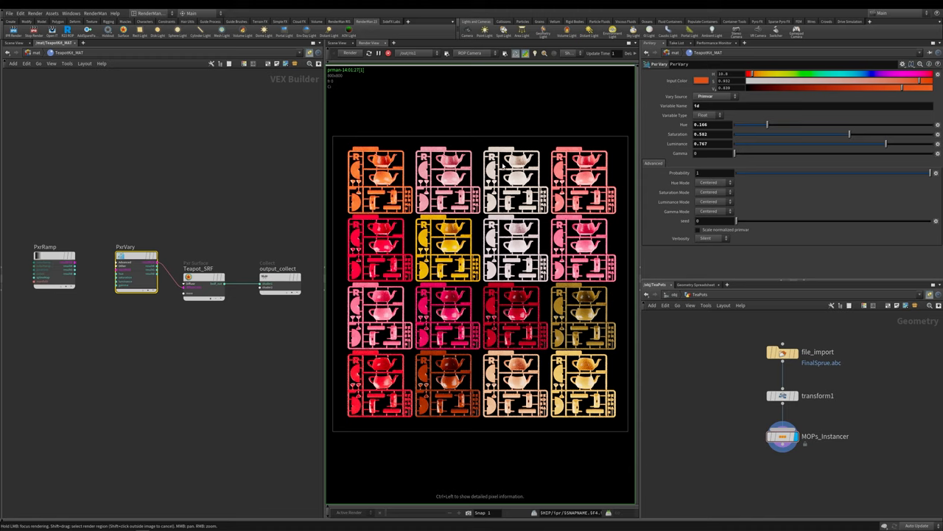
mouse_move(349, 116)
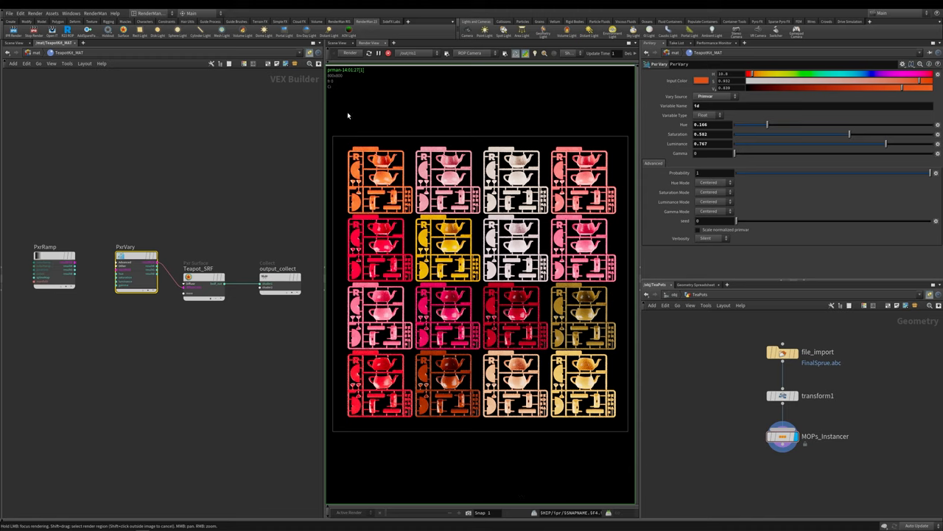
mouse_move(483, 124)
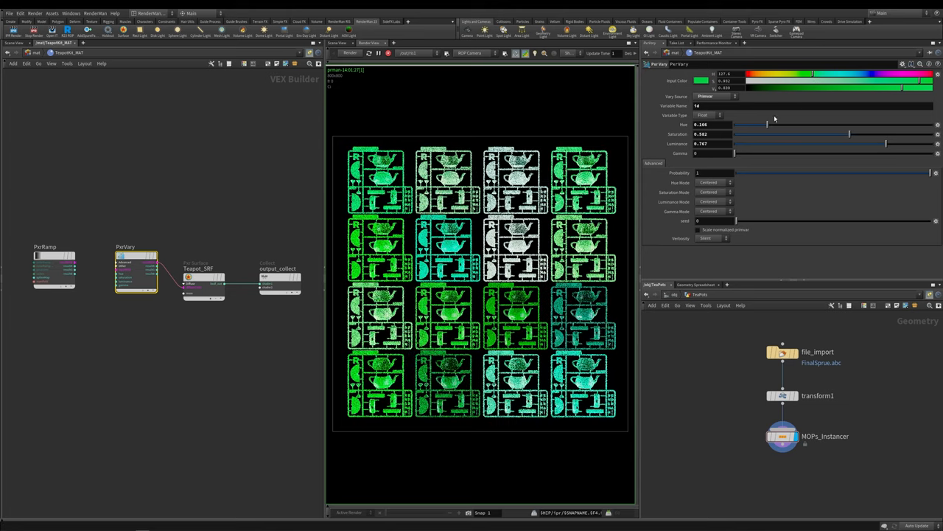
- Lower PxrVary's saturation variation to about 0.369 and luminance to about 0.151 for green-to-teal kits
left_click_drag(849, 133, 807, 133)
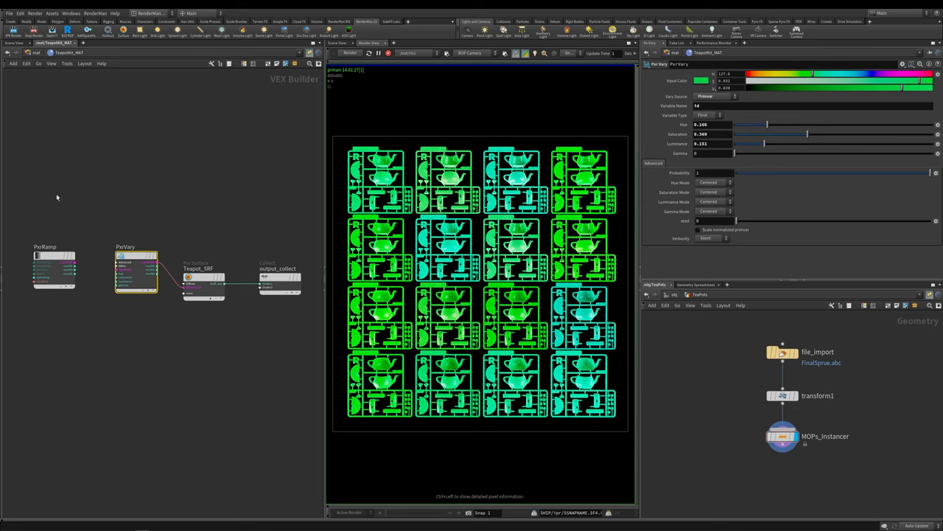
mouse_move(55, 218)
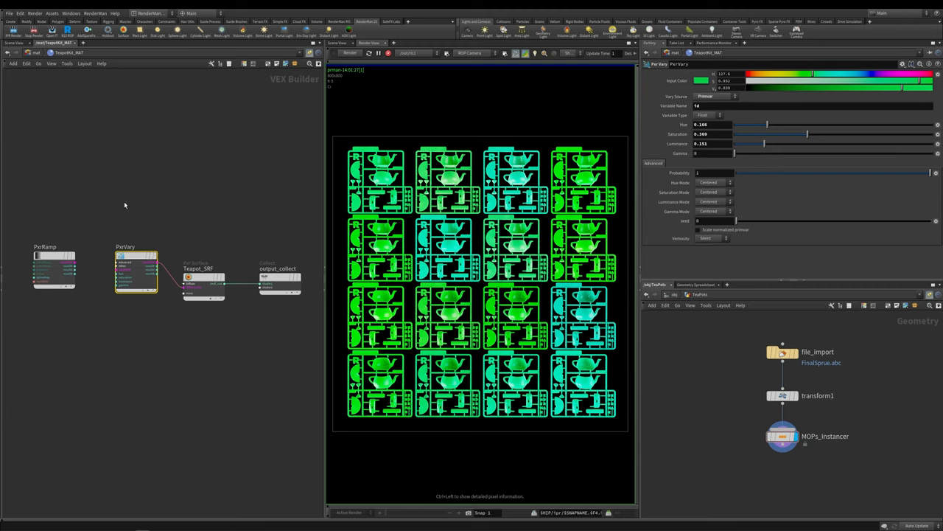
mouse_move(105, 187)
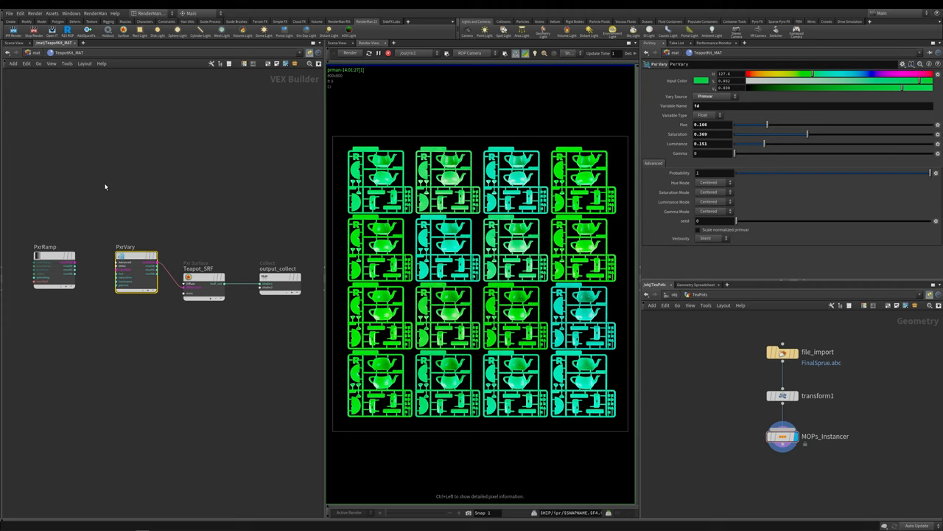
mouse_move(510, 104)
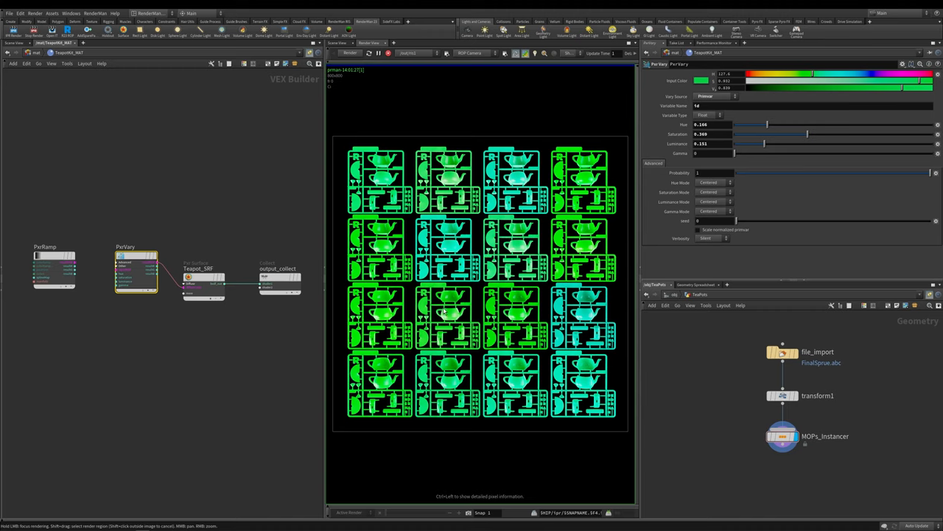
mouse_move(235, 210)
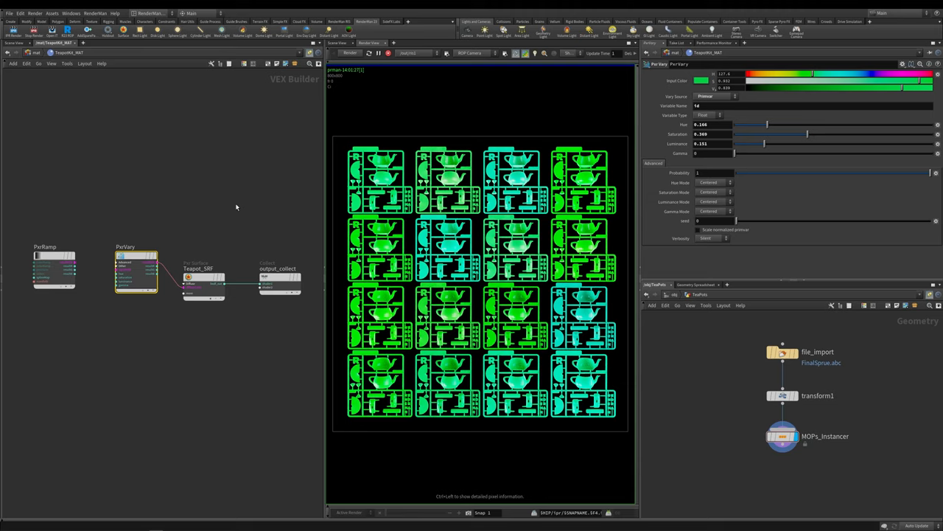
mouse_move(77, 264)
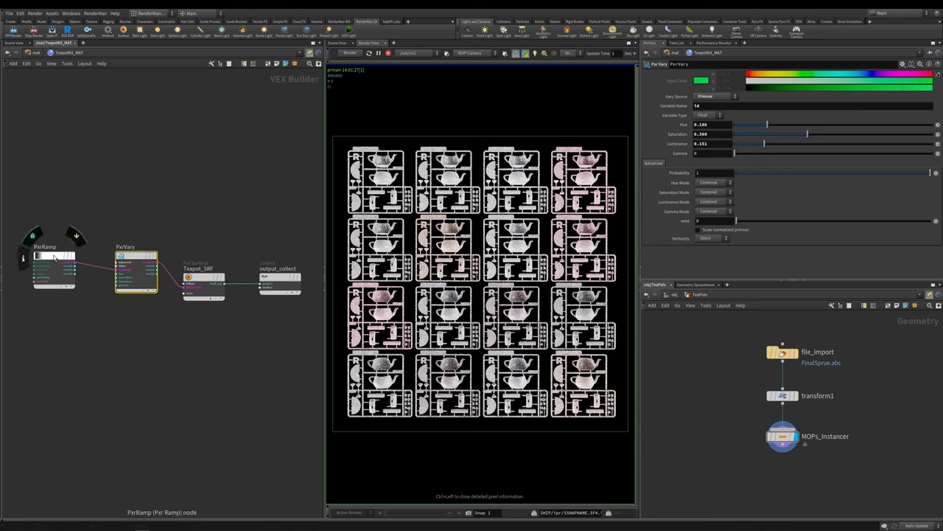
- Select PxrRamp and enable Use Ramp UI to expose its editable Color Ramp
left_click(54, 269)
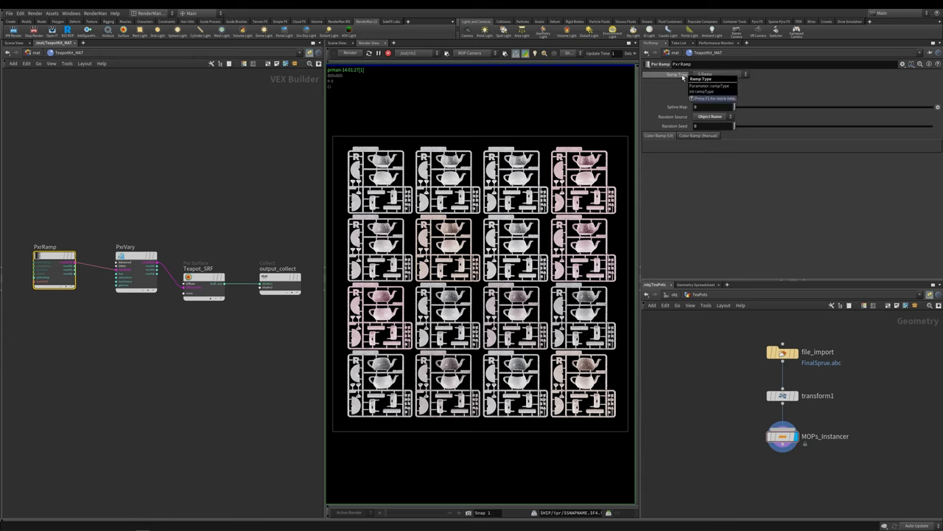
left_click(719, 73)
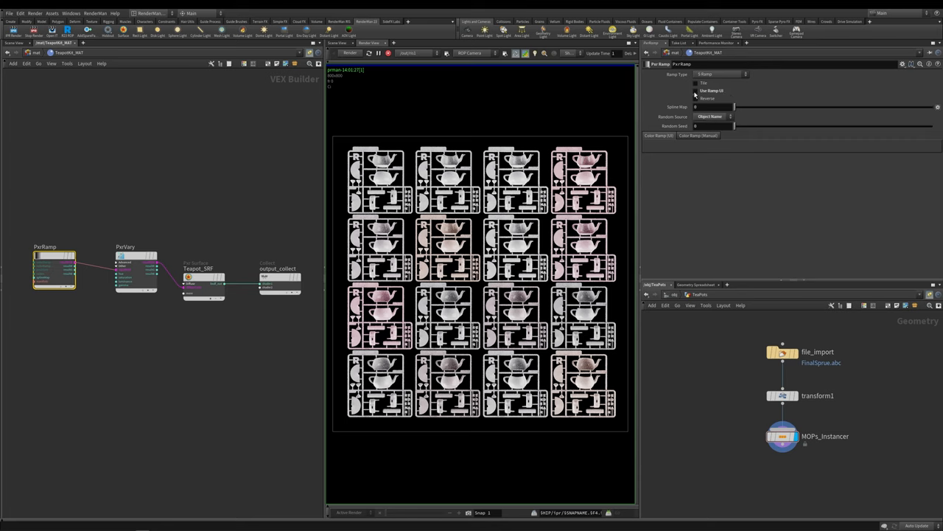
left_click(695, 90)
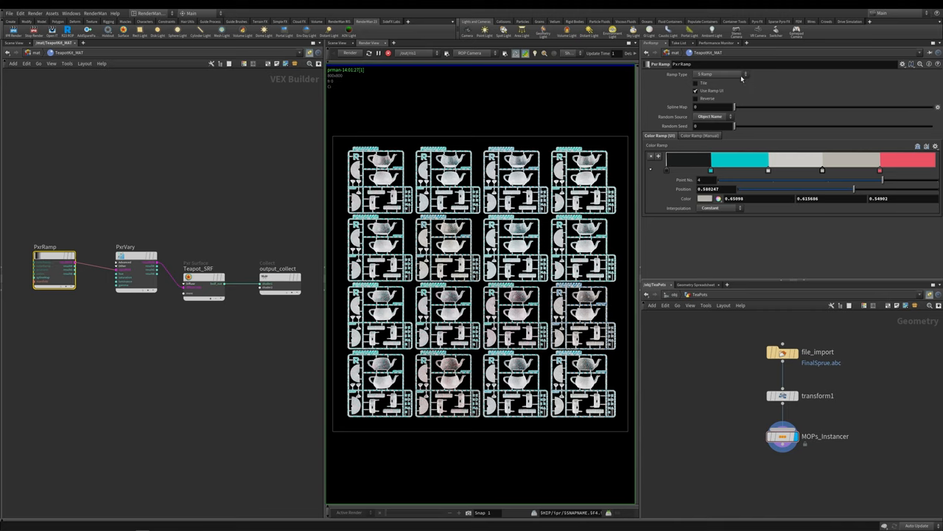
- Set PxrRamp's Ramp Type to Random Object Color
left_click(723, 75)
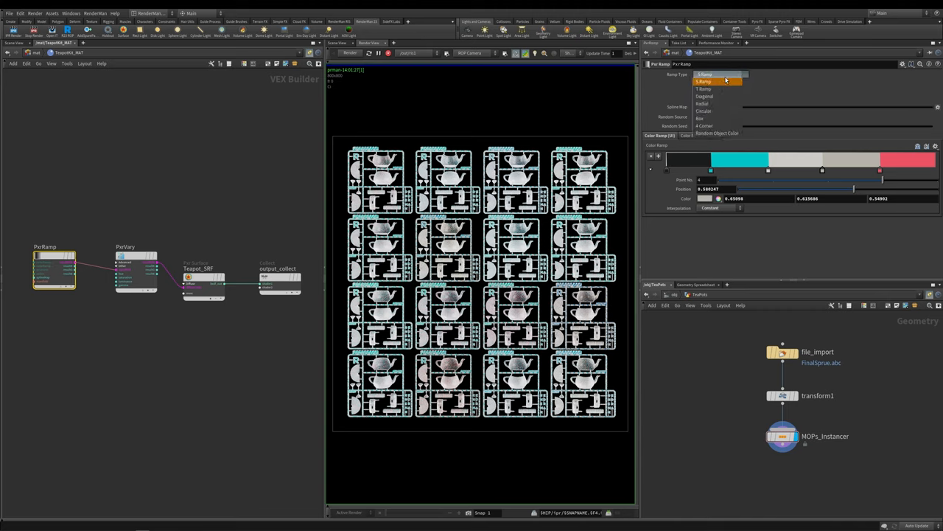
mouse_move(717, 134)
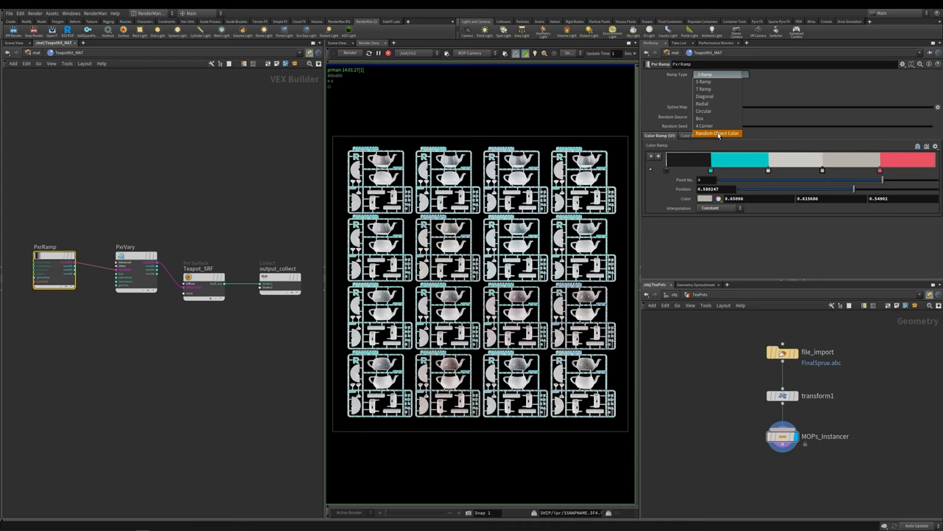
left_click(717, 133)
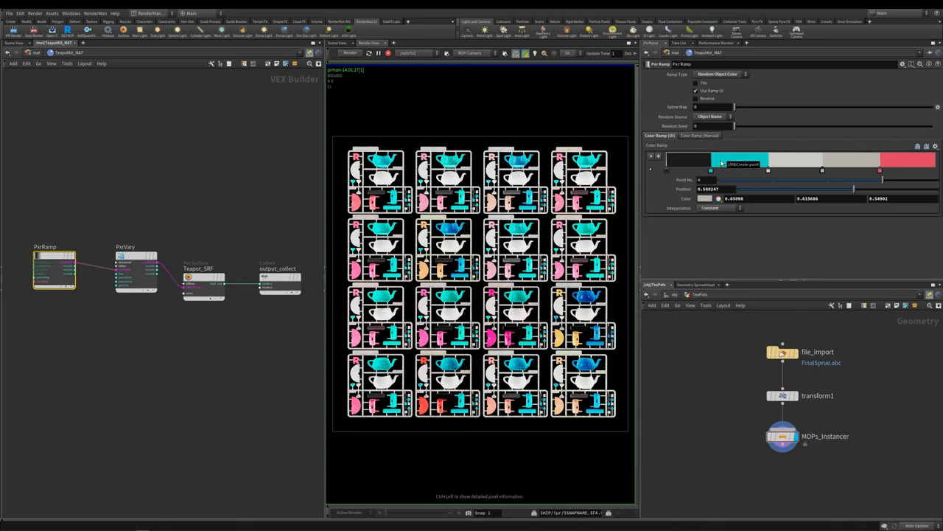
- Edit the Color Ramp keys into pink, off-white and teal stops
left_click(741, 159)
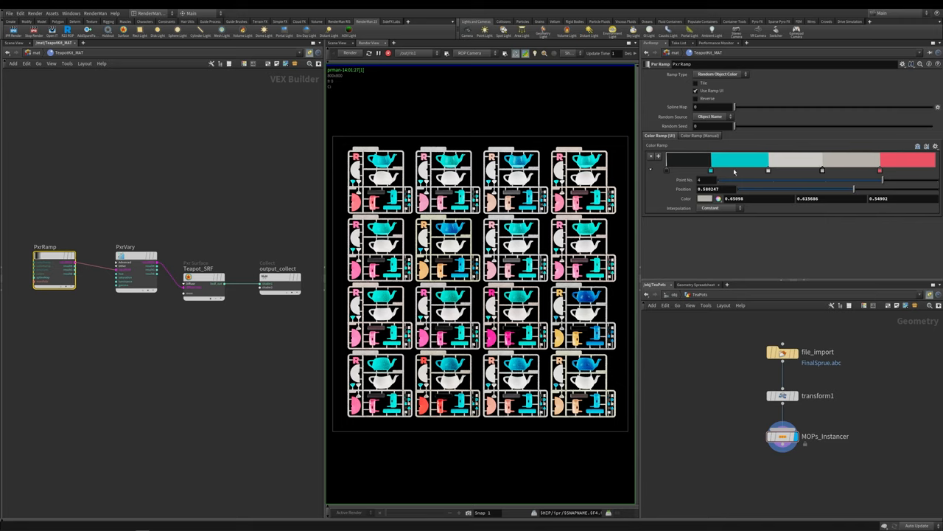
mouse_move(768, 173)
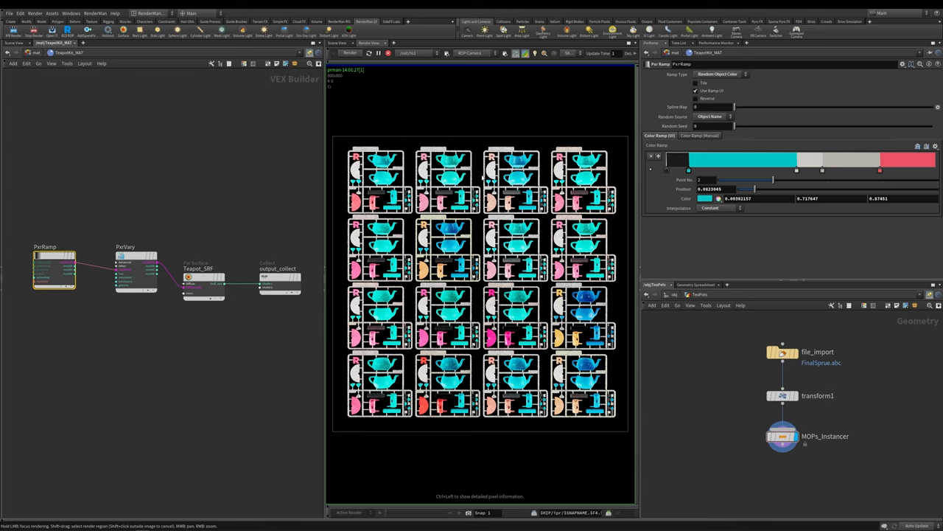
left_click(852, 170)
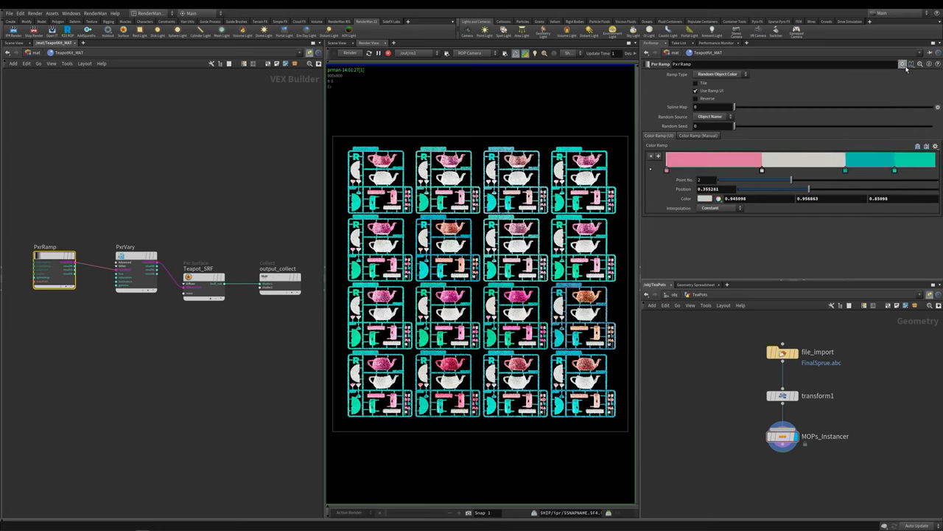
- Load the PaletteOne preset, restoring the black, cyan, grey and red palette
left_click(902, 64)
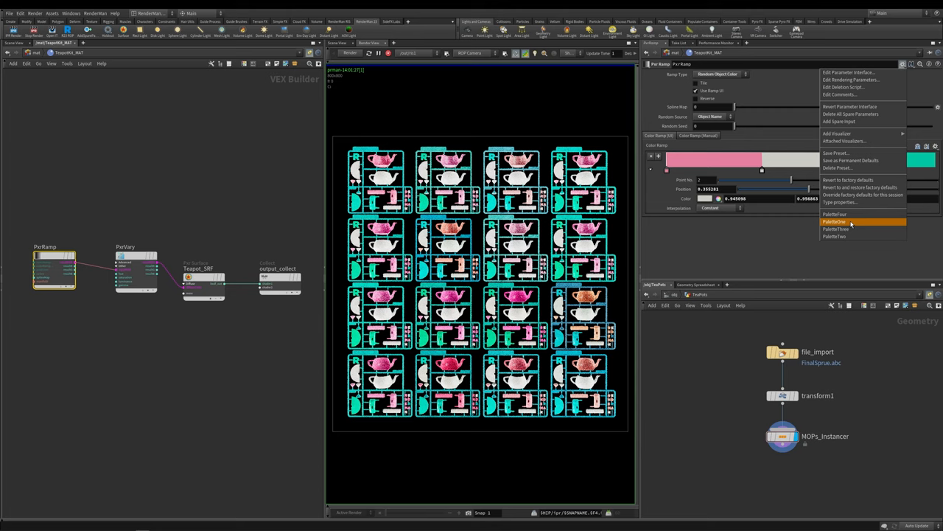
left_click(835, 221)
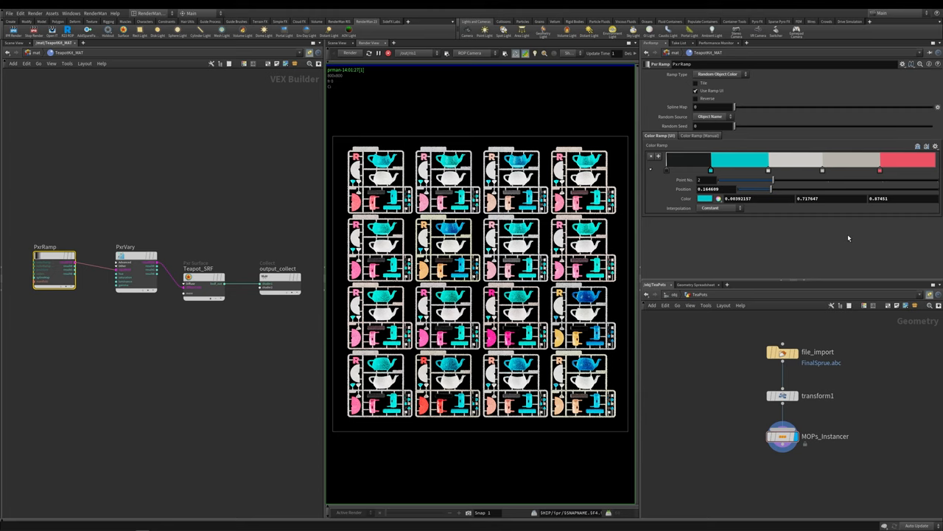
mouse_move(59, 267)
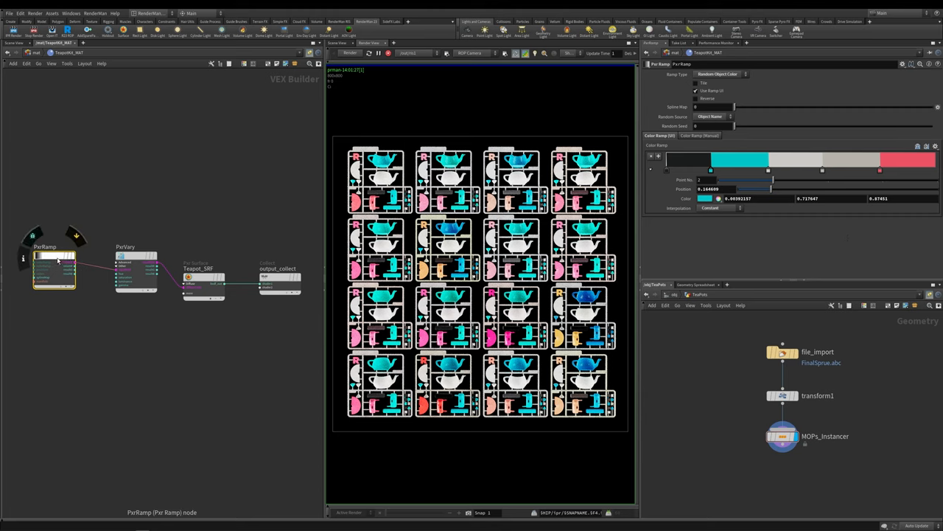
- Set PxrVary variation to about hue 0.334, saturation 0.575, luminance 0.2
left_click(136, 273)
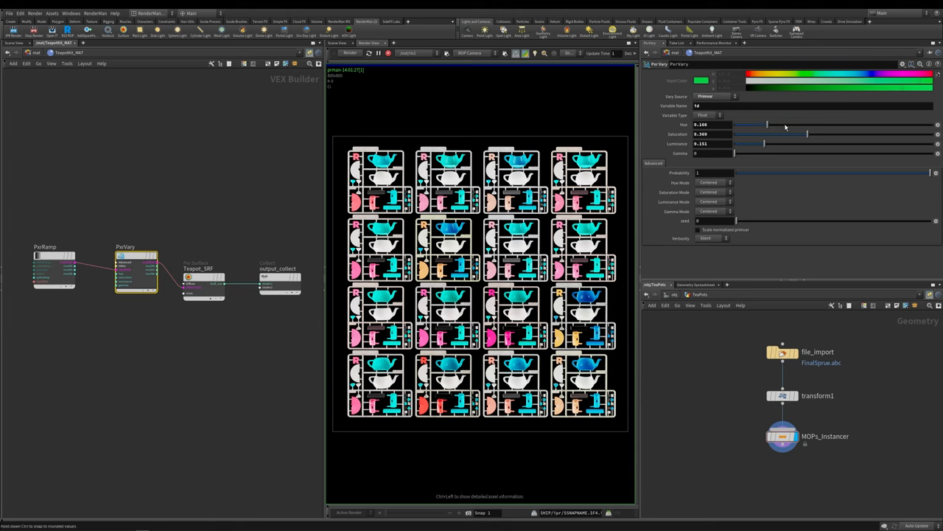
left_click_drag(767, 124, 873, 124)
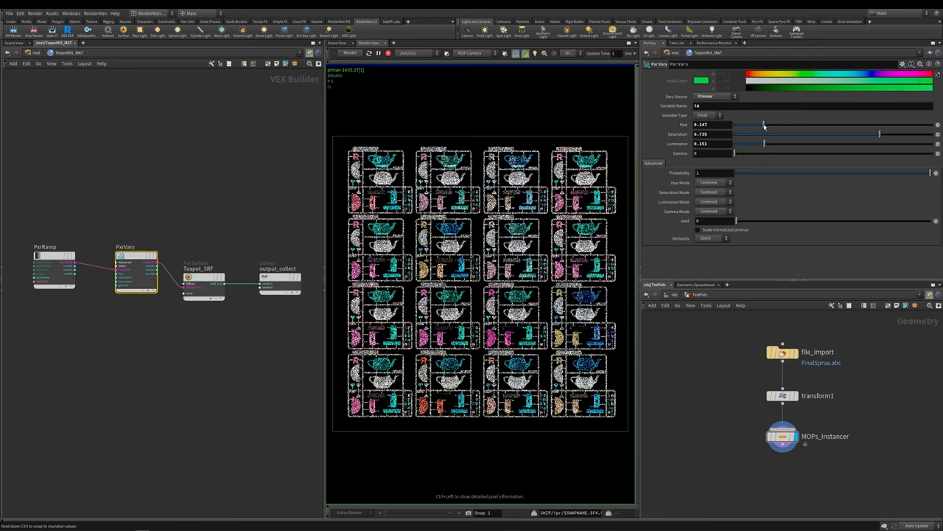
left_click_drag(742, 123, 827, 124)
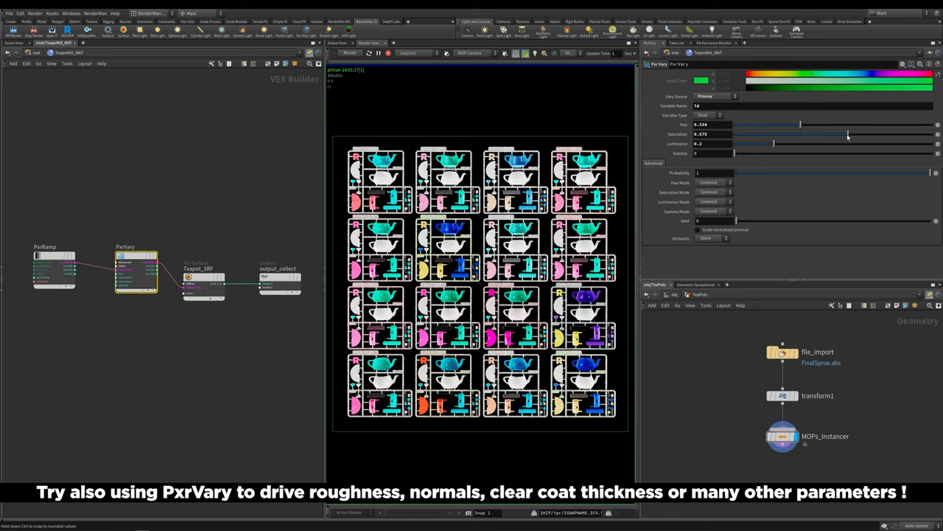
- Raise PxrVary saturation variation to about 0.701, comparing against the PxrRamp palette
left_click_drag(800, 134, 874, 134)
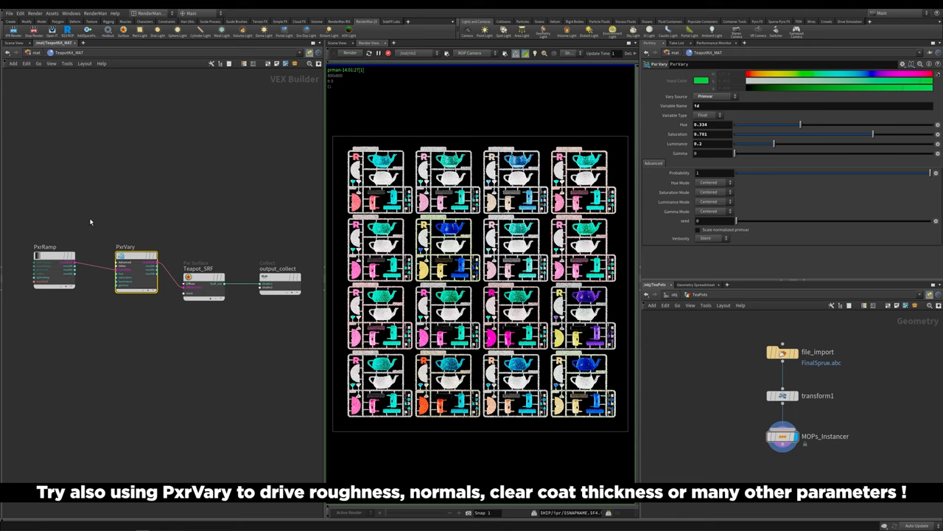
left_click(54, 269)
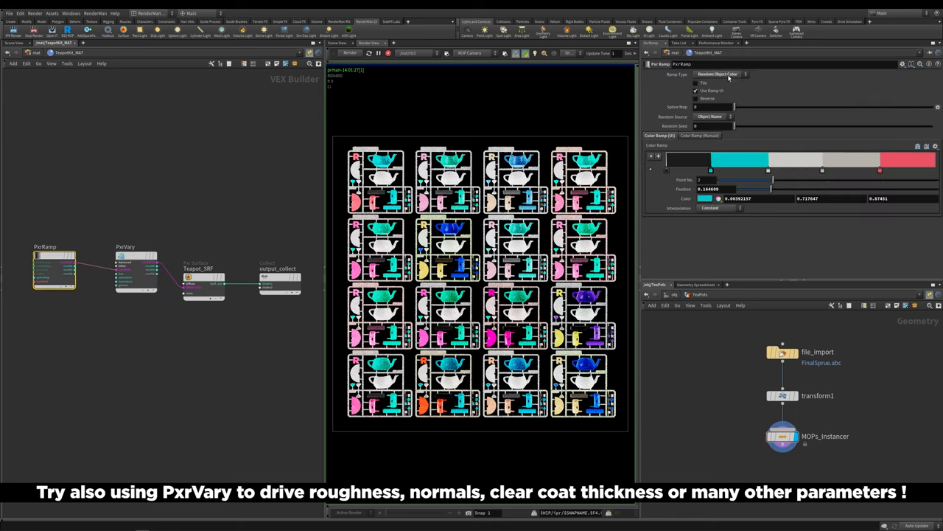
left_click(136, 273)
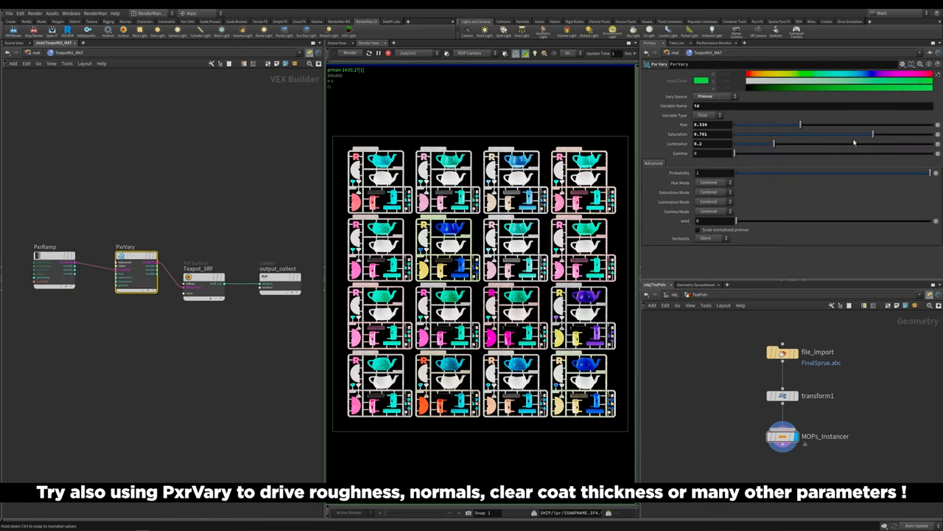
mouse_move(827, 165)
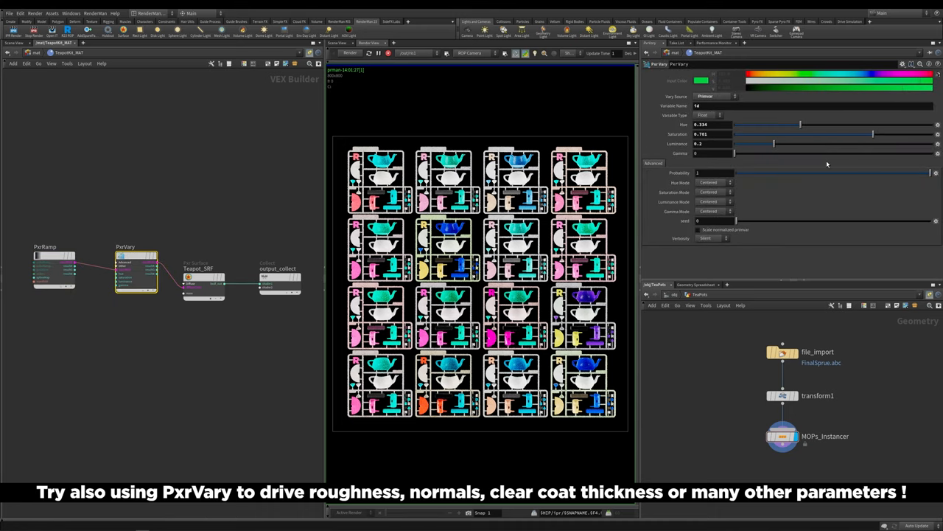